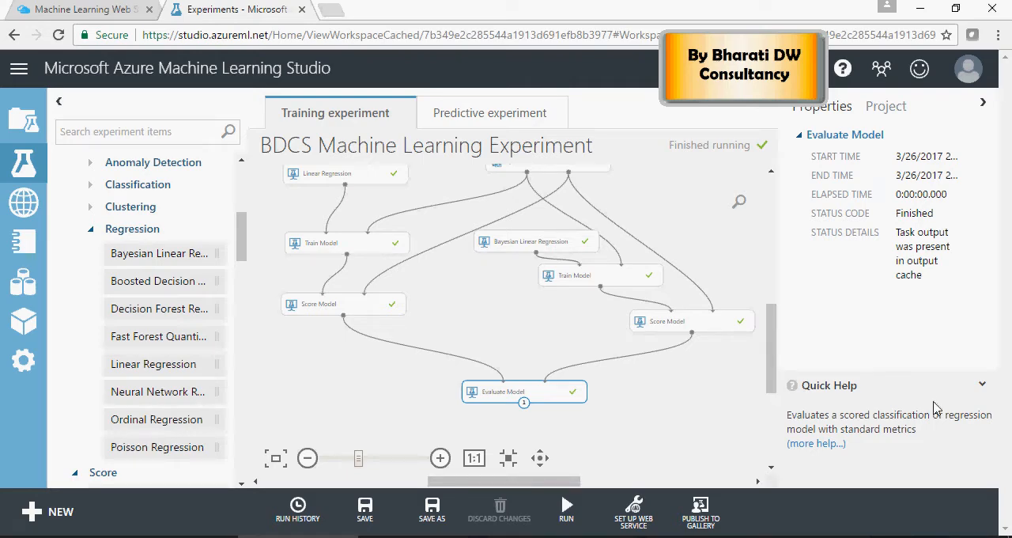
{"action": "mouse_move", "coordinate": [367, 215]}
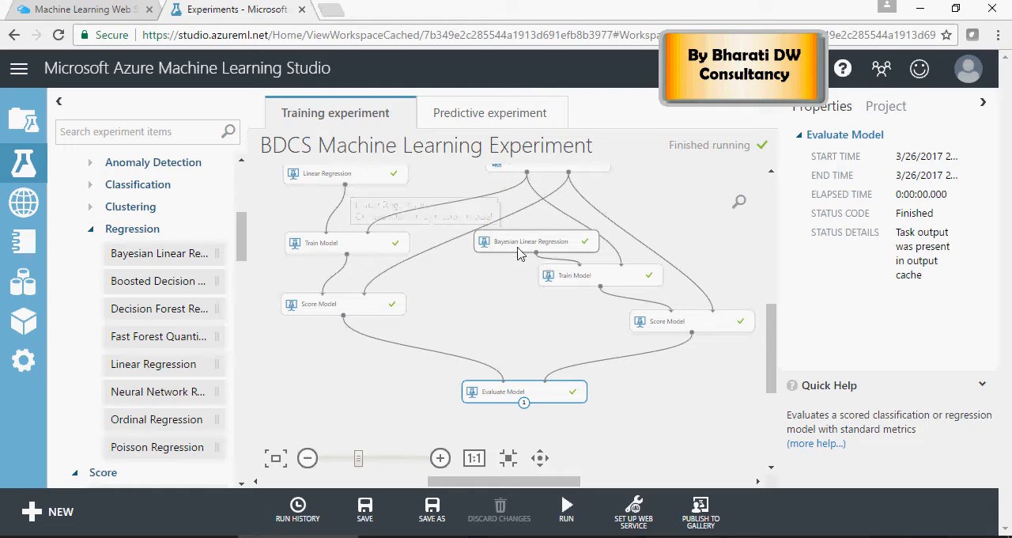
{"action": "mouse_move", "coordinate": [536, 240]}
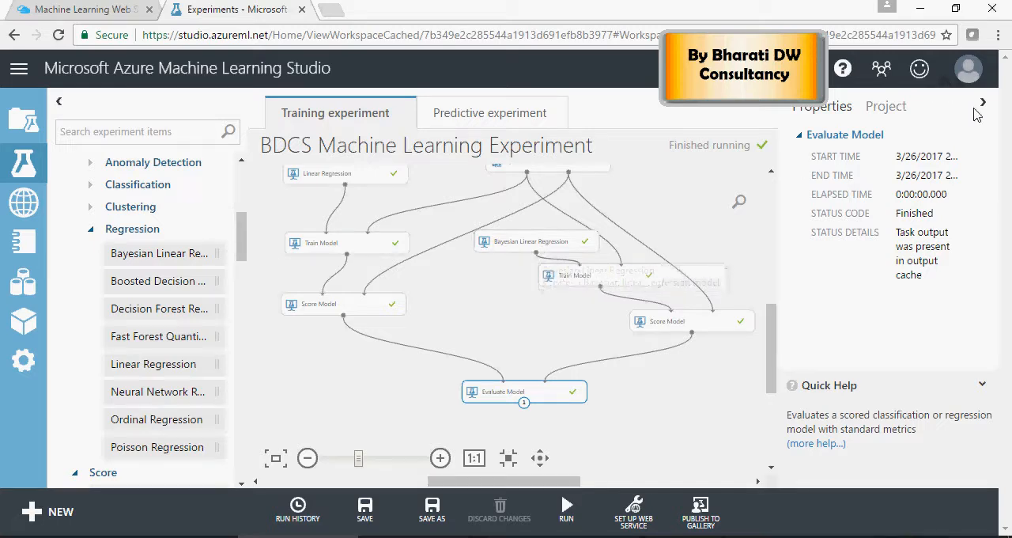
Hide the Properties pane so the experiment canvas widens.
{"action": "left_click", "coordinate": [984, 101]}
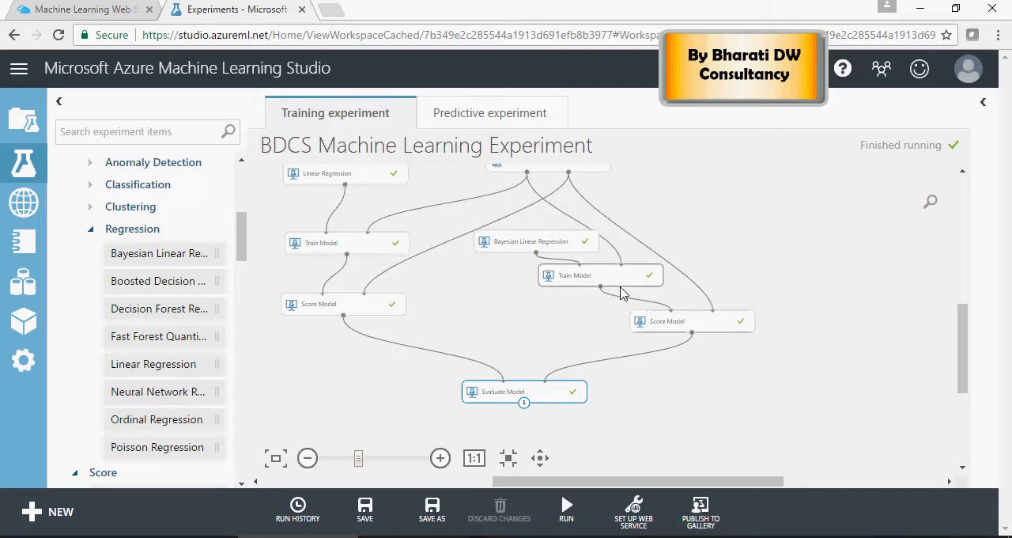
{"action": "mouse_move", "coordinate": [625, 288]}
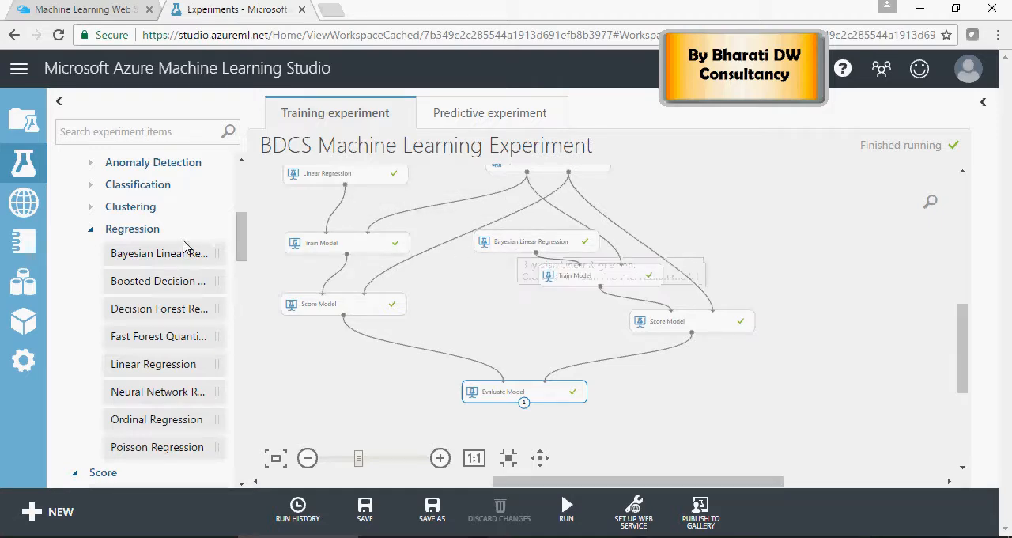
Replace the Bayesian model with Boosted Decision Tree Regression and rerun the experiment.
{"action": "scroll", "scroll_direction": "down", "scroll_amount": 3}
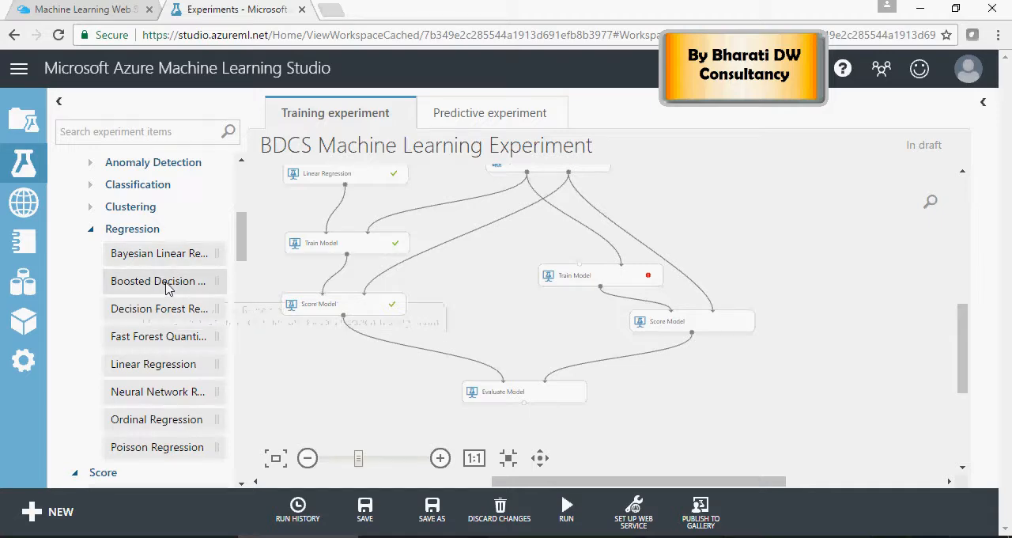
{"action": "left_click_drag", "start_coordinate": [158, 282], "coordinate": [522, 232]}
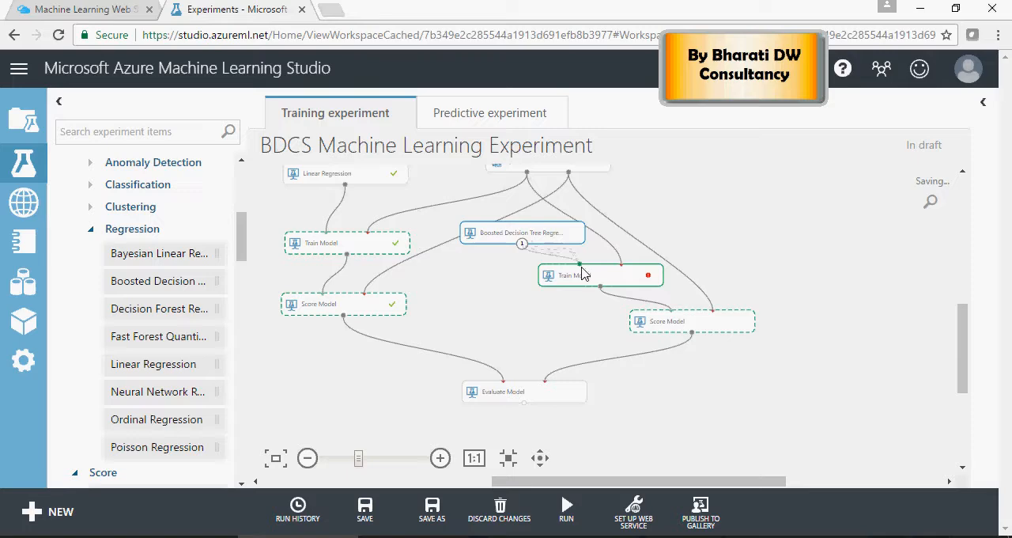
{"action": "left_click", "coordinate": [567, 511]}
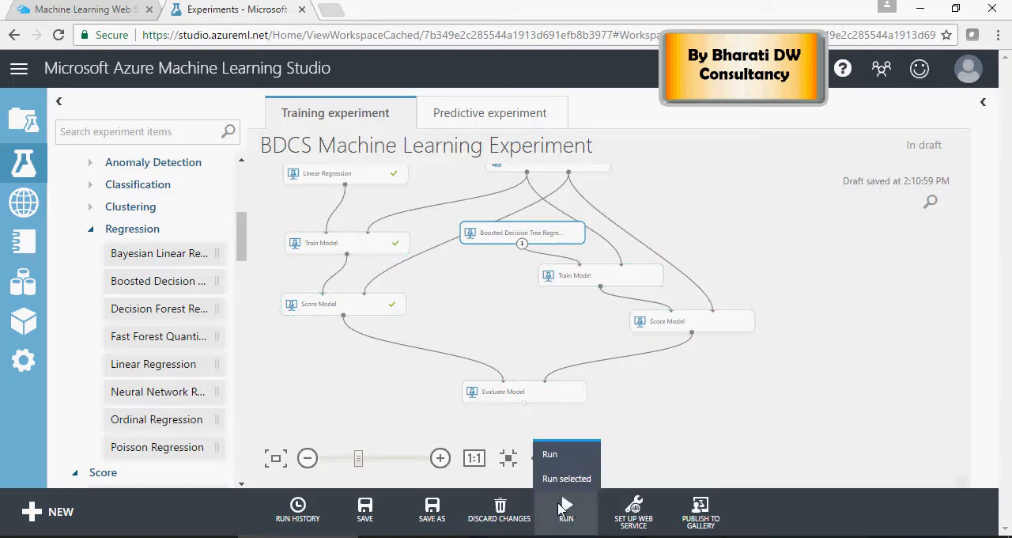
{"action": "left_click", "coordinate": [551, 454]}
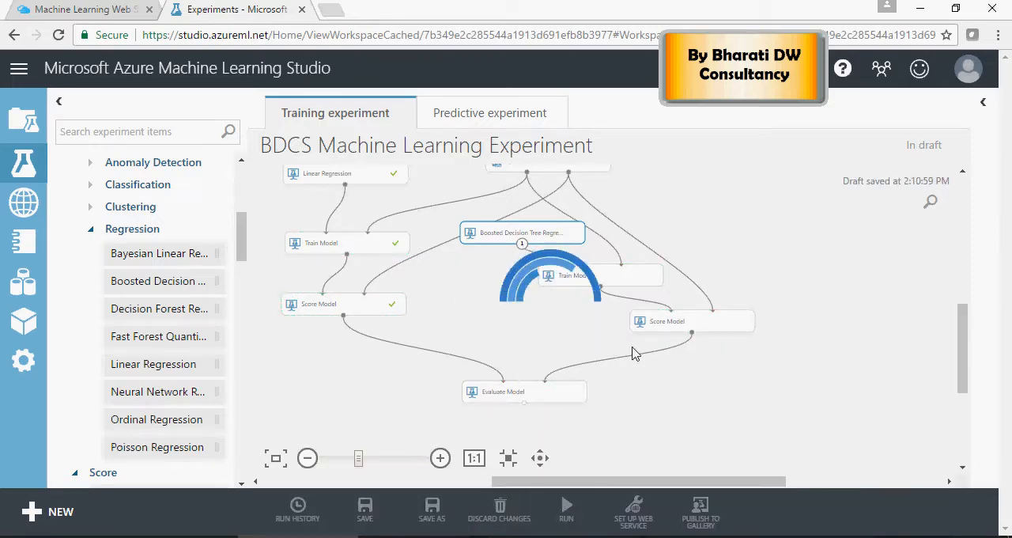
{"action": "left_click", "coordinate": [567, 509]}
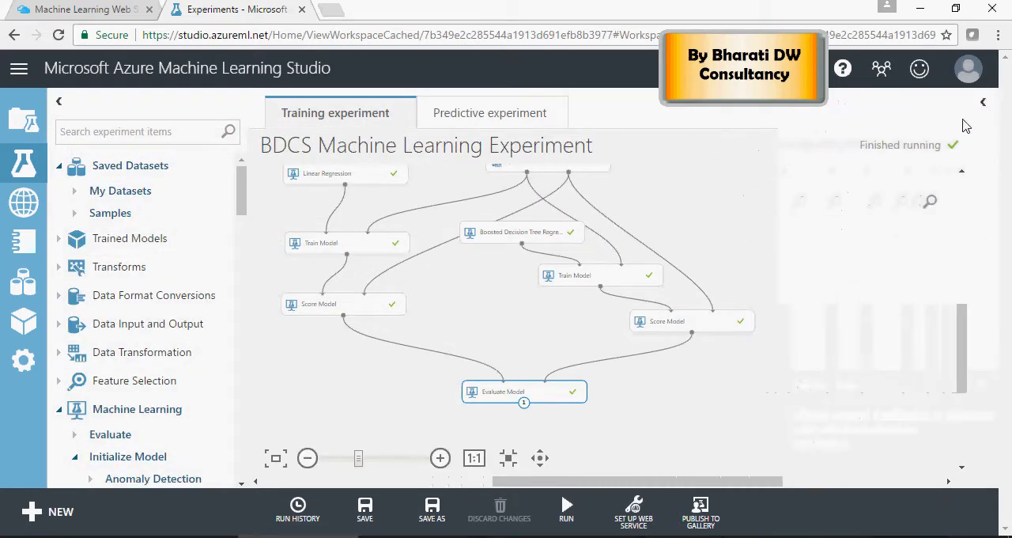
{"action": "right_click", "coordinate": [668, 321]}
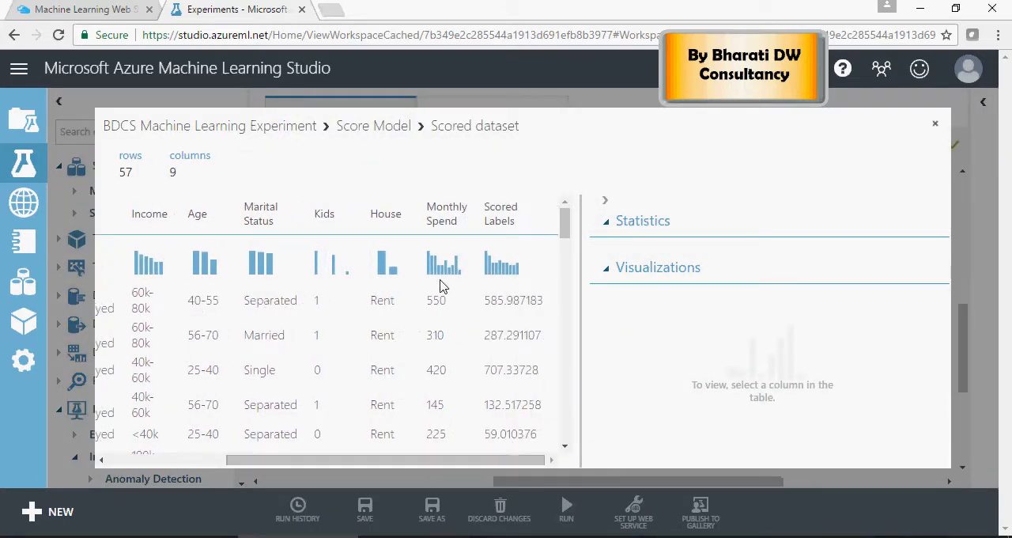
{"action": "mouse_move", "coordinate": [455, 296]}
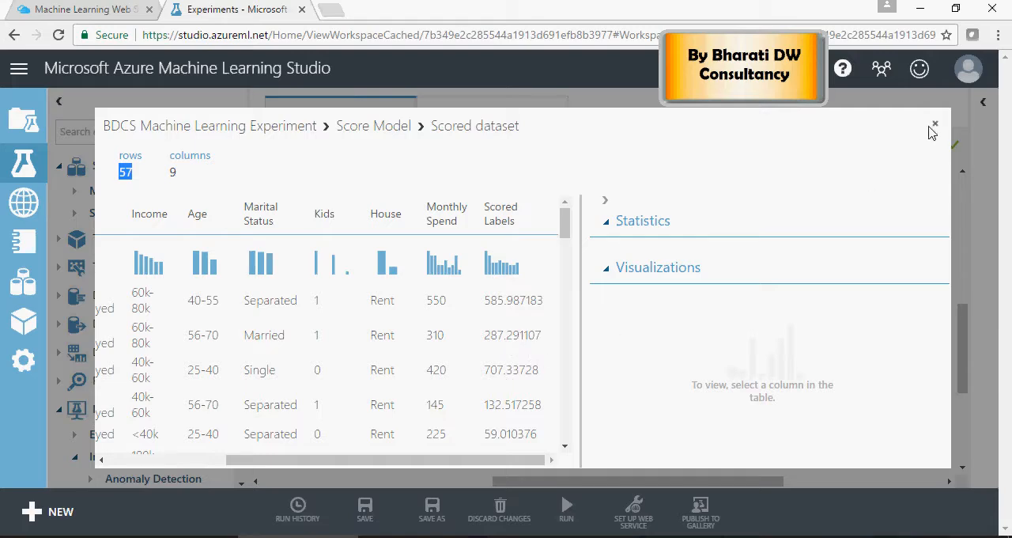
{"action": "left_click", "coordinate": [935, 124]}
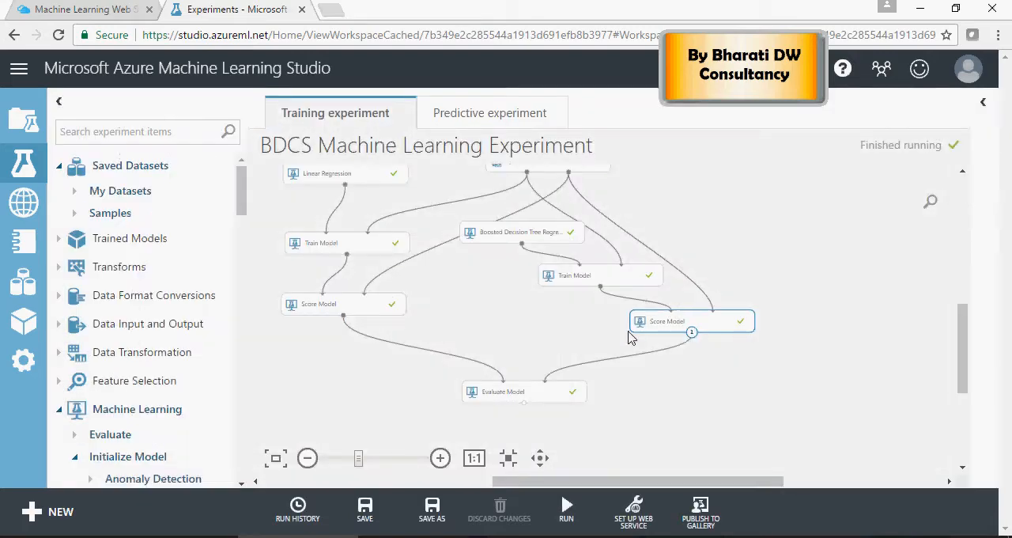
{"action": "right_click", "coordinate": [524, 392]}
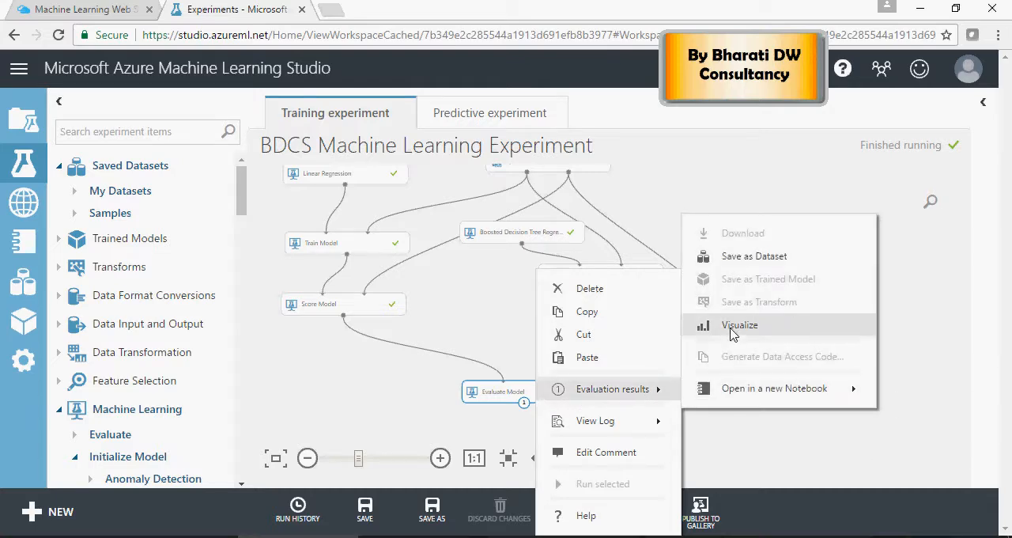
{"action": "left_click", "coordinate": [739, 326]}
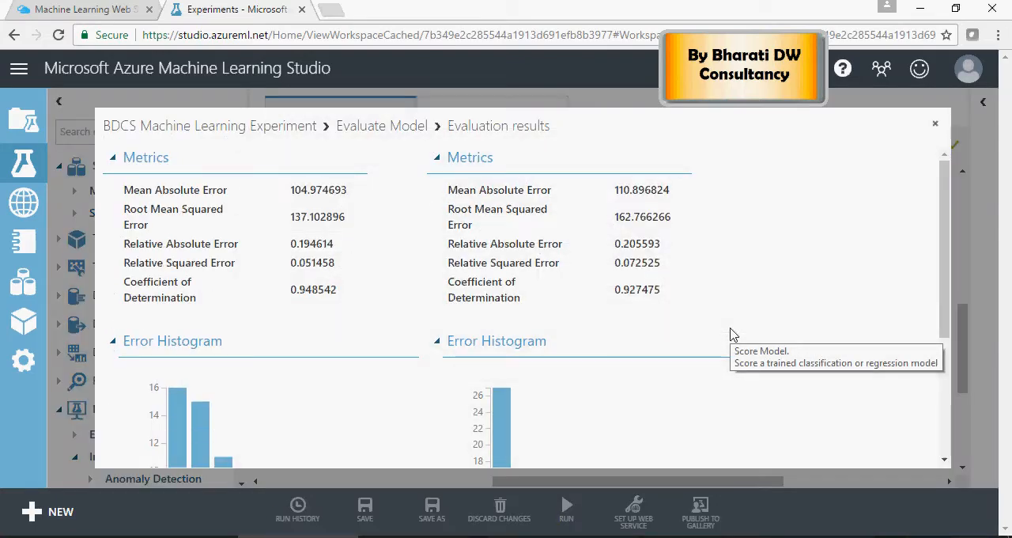
{"action": "mouse_move", "coordinate": [272, 210]}
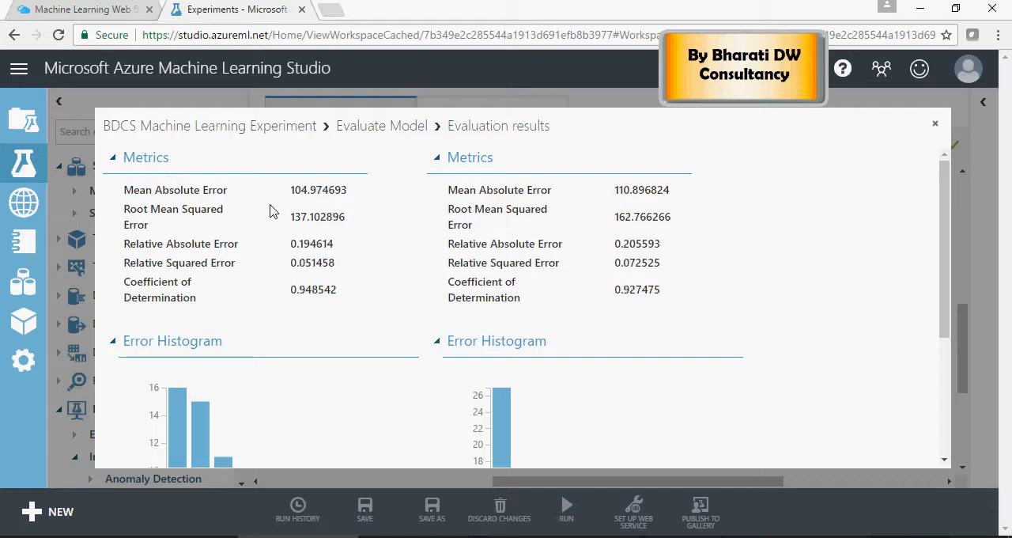
{"action": "mouse_move", "coordinate": [219, 196]}
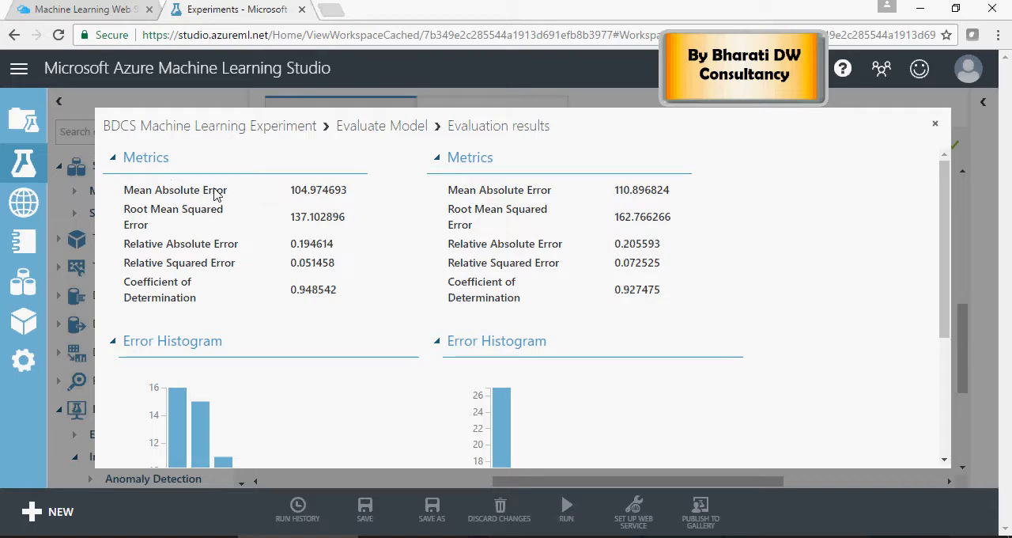
{"action": "mouse_move", "coordinate": [200, 212]}
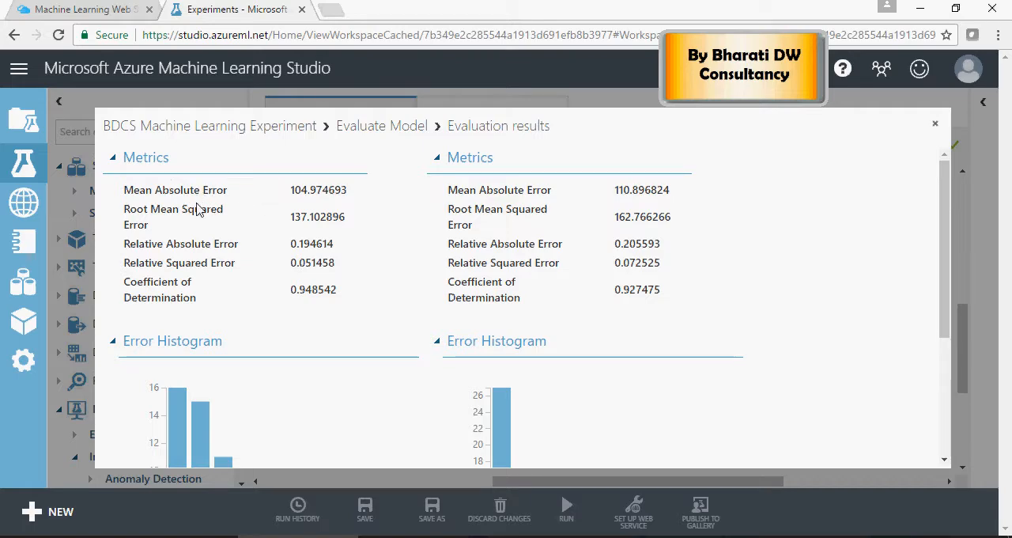
{"action": "mouse_move", "coordinate": [212, 269]}
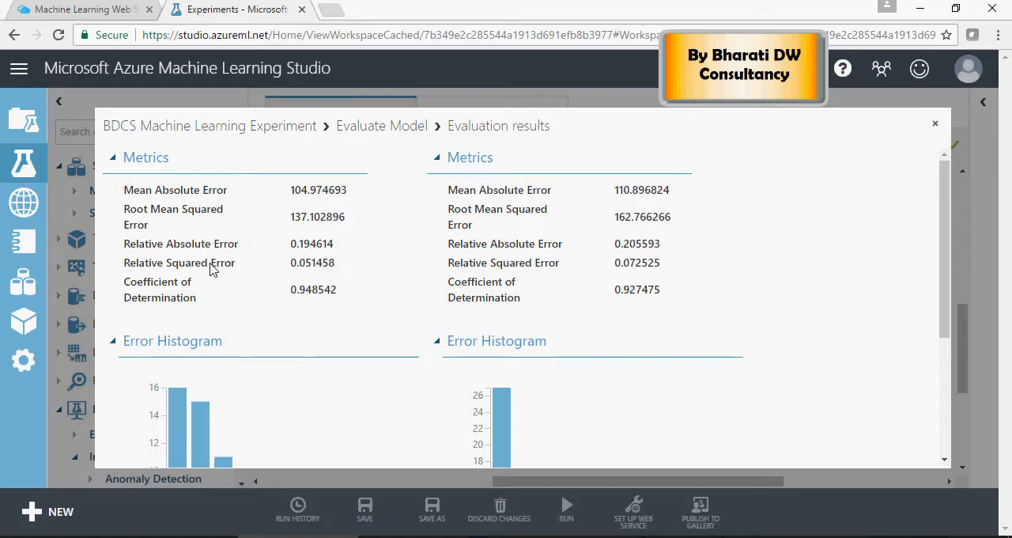
{"action": "mouse_move", "coordinate": [133, 291]}
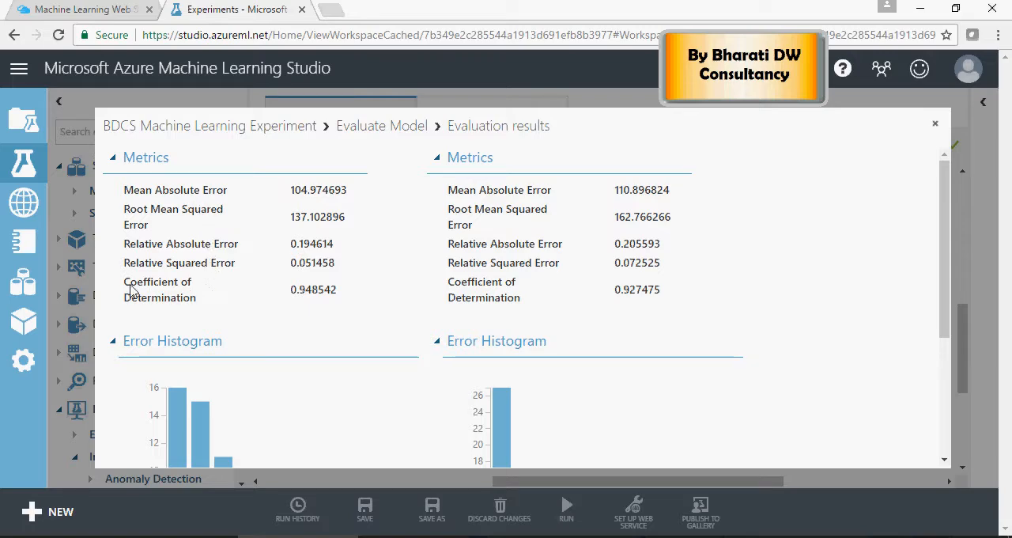
{"action": "double_click", "coordinate": [158, 288]}
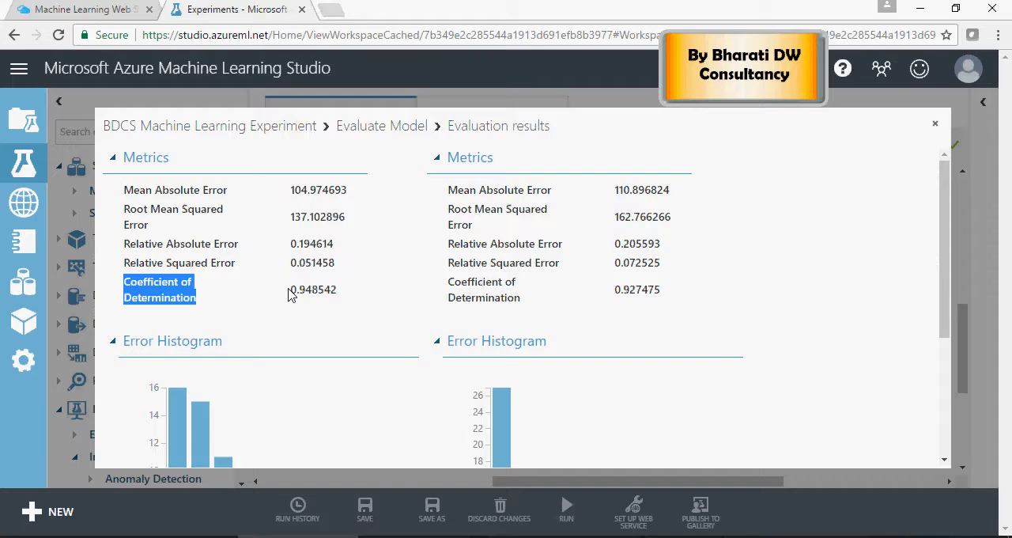
{"action": "double_click", "coordinate": [312, 289]}
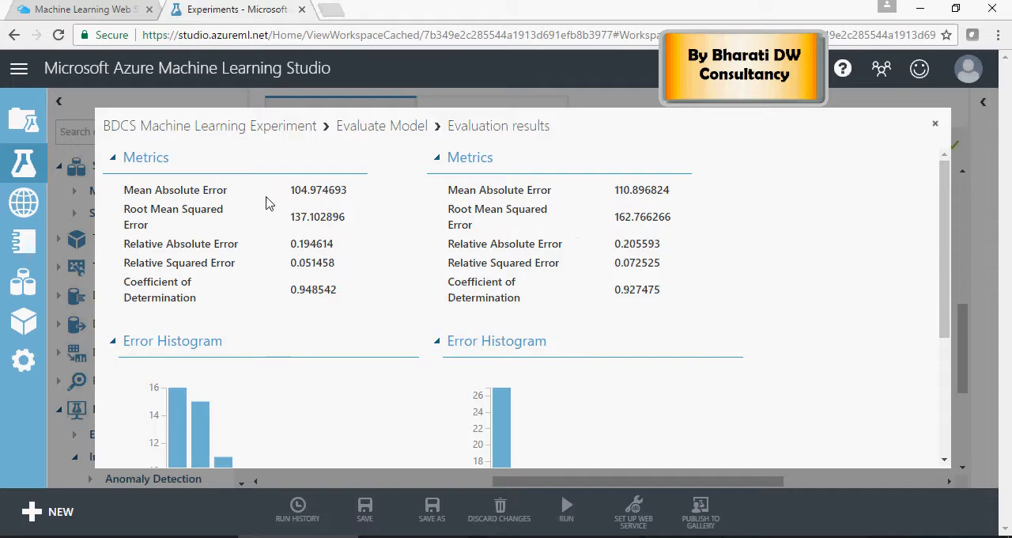
{"action": "mouse_move", "coordinate": [553, 289]}
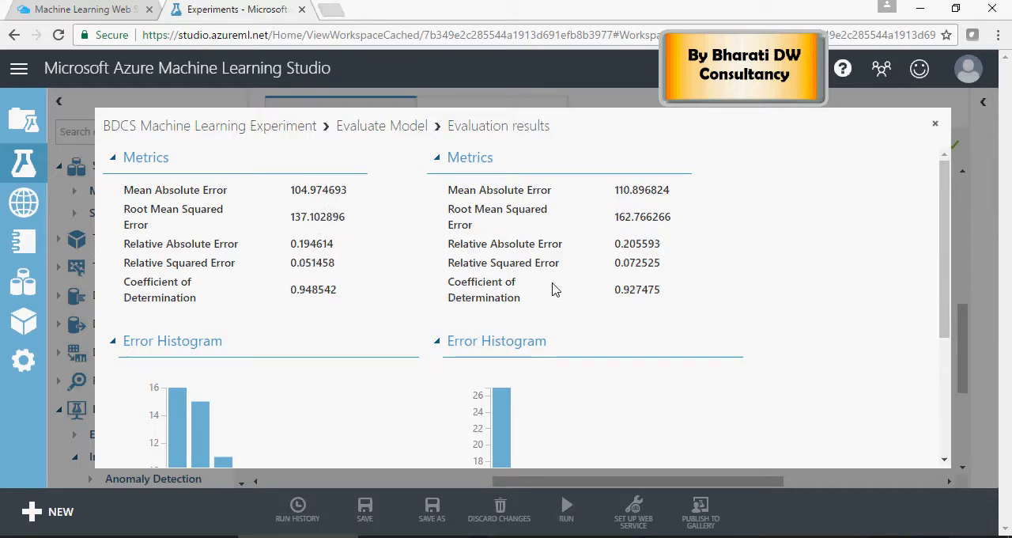
{"action": "mouse_move", "coordinate": [404, 251]}
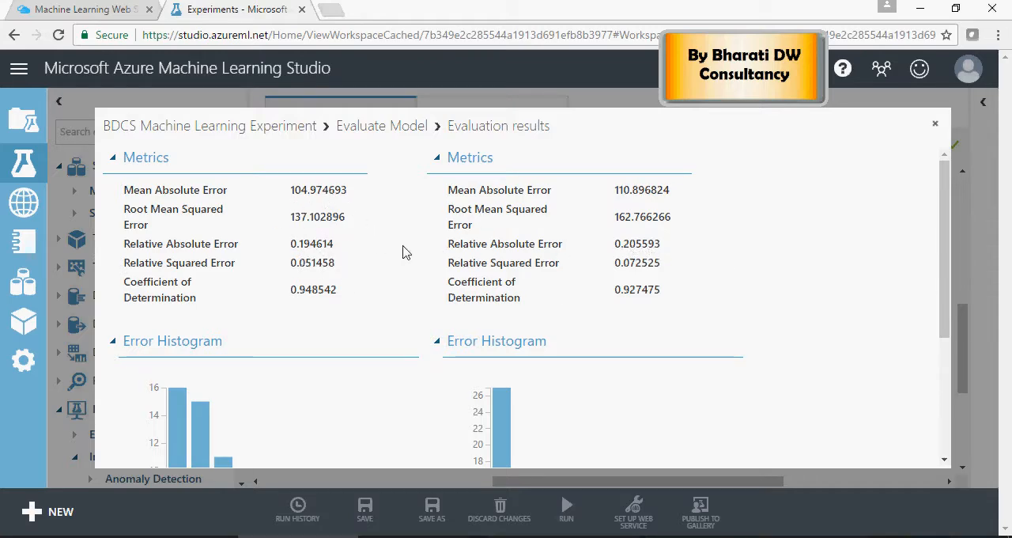
{"action": "mouse_move", "coordinate": [317, 260]}
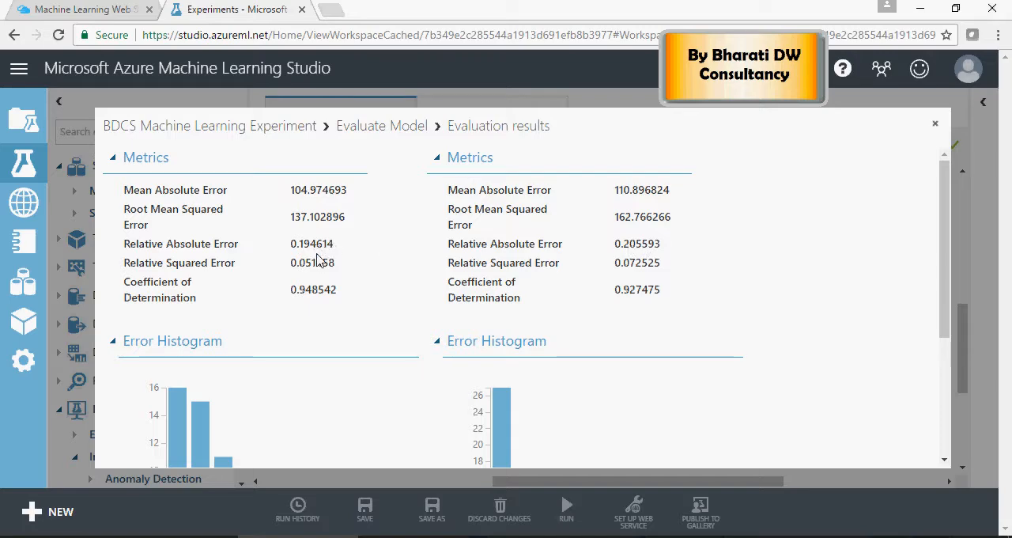
{"action": "mouse_move", "coordinate": [159, 304]}
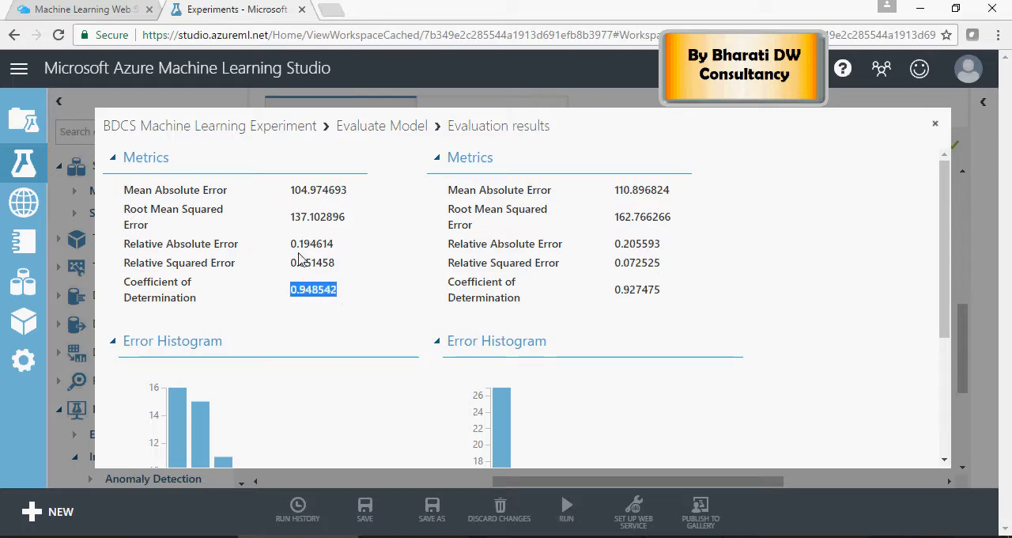
{"action": "mouse_move", "coordinate": [547, 272]}
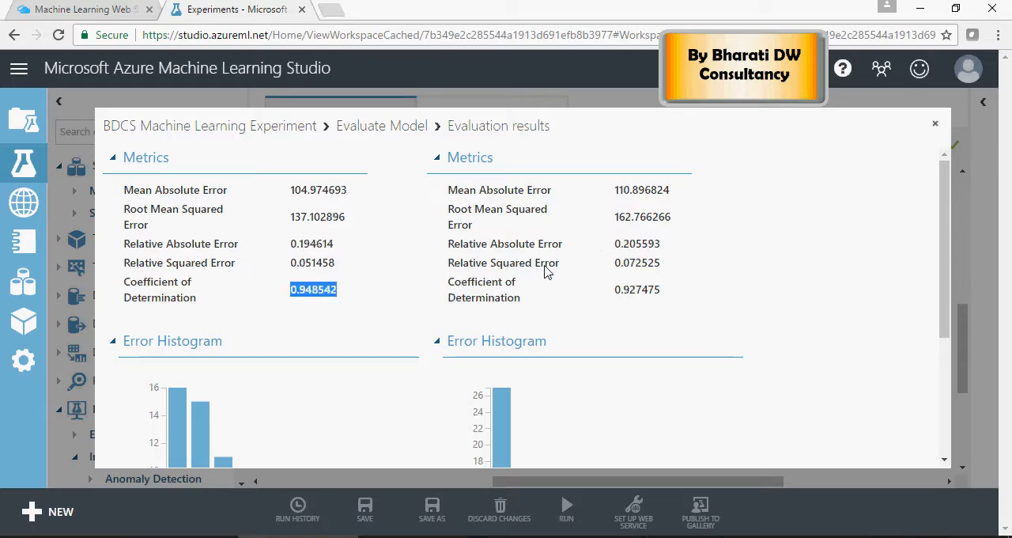
{"action": "mouse_move", "coordinate": [576, 288]}
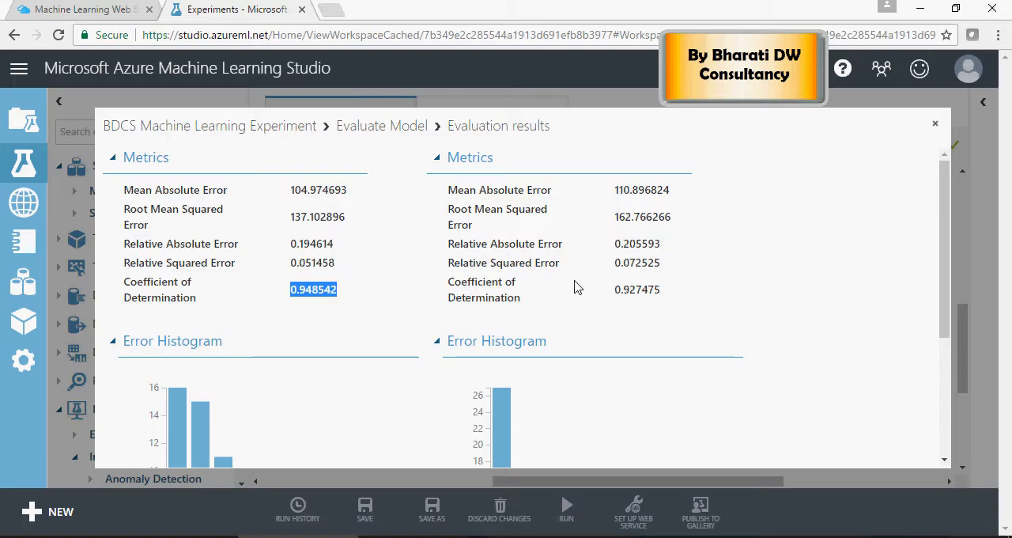
{"action": "mouse_move", "coordinate": [620, 301]}
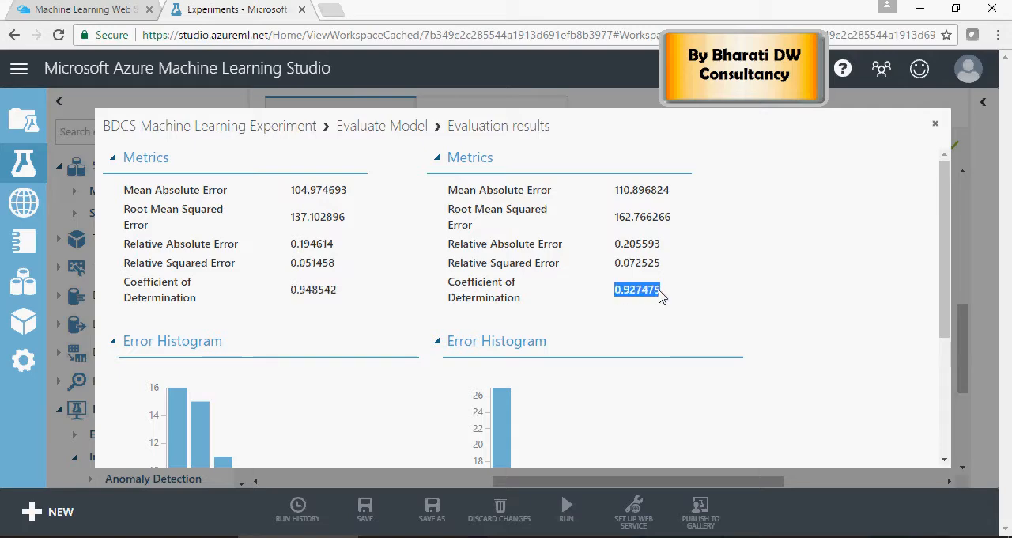
{"action": "mouse_move", "coordinate": [683, 285]}
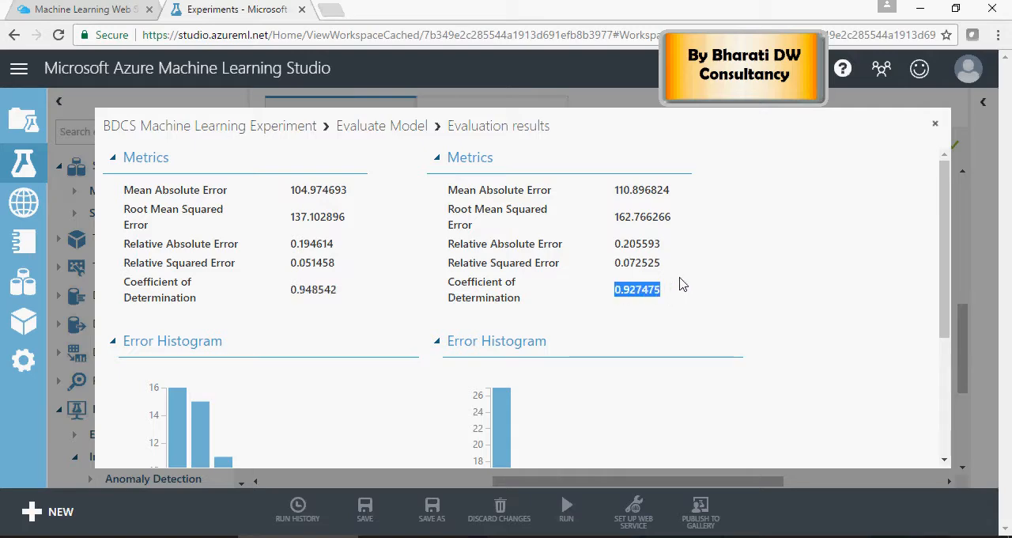
{"action": "mouse_move", "coordinate": [943, 136]}
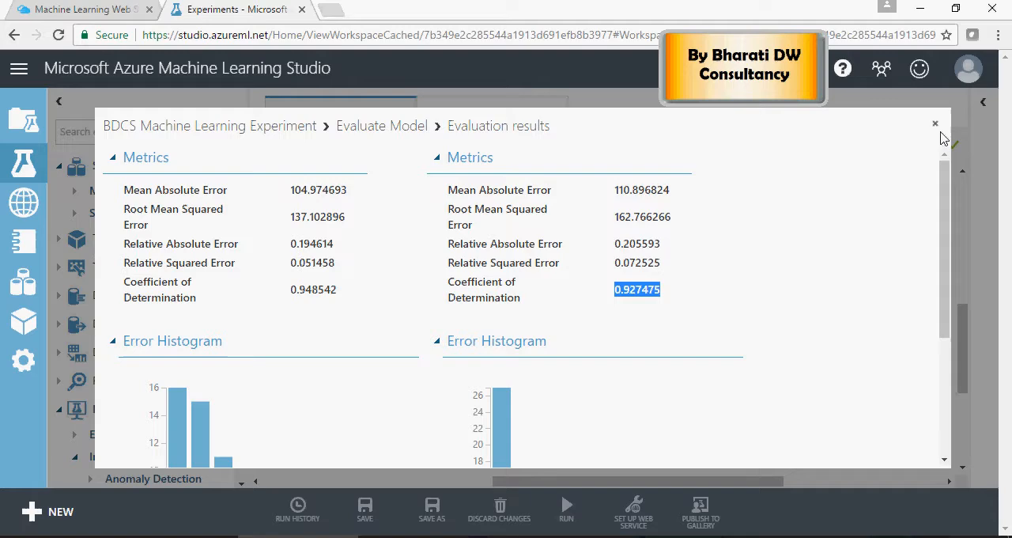
{"action": "left_click", "coordinate": [937, 123]}
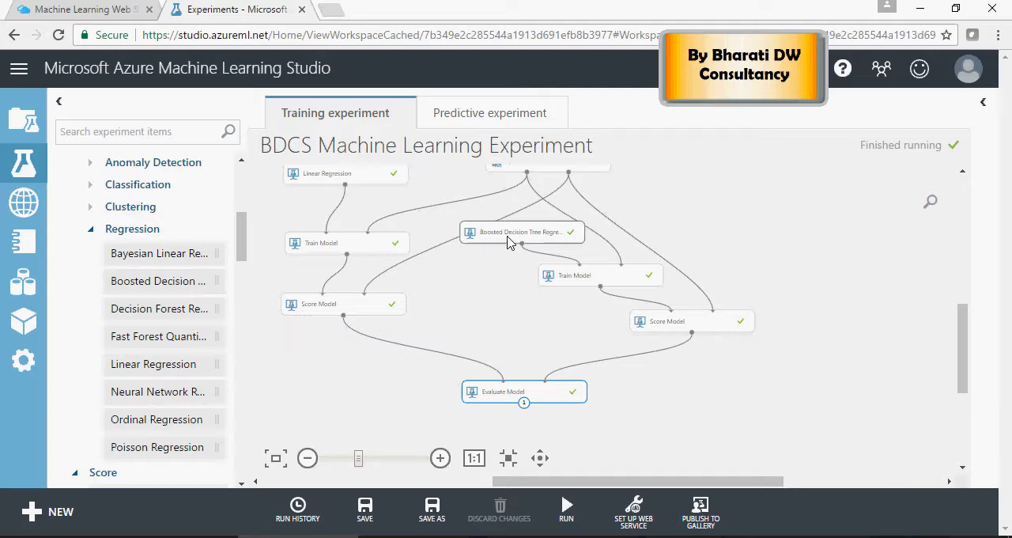
Swap in Neural Network Regression on the second Train Model and rerun the experiment.
{"action": "right_click", "coordinate": [522, 231]}
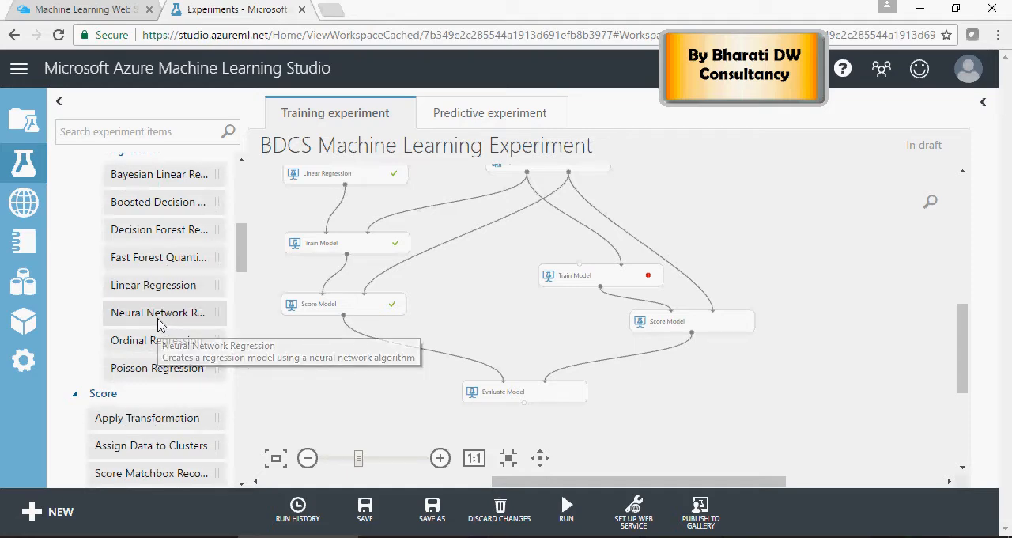
{"action": "left_click_drag", "start_coordinate": [155, 313], "coordinate": [522, 238]}
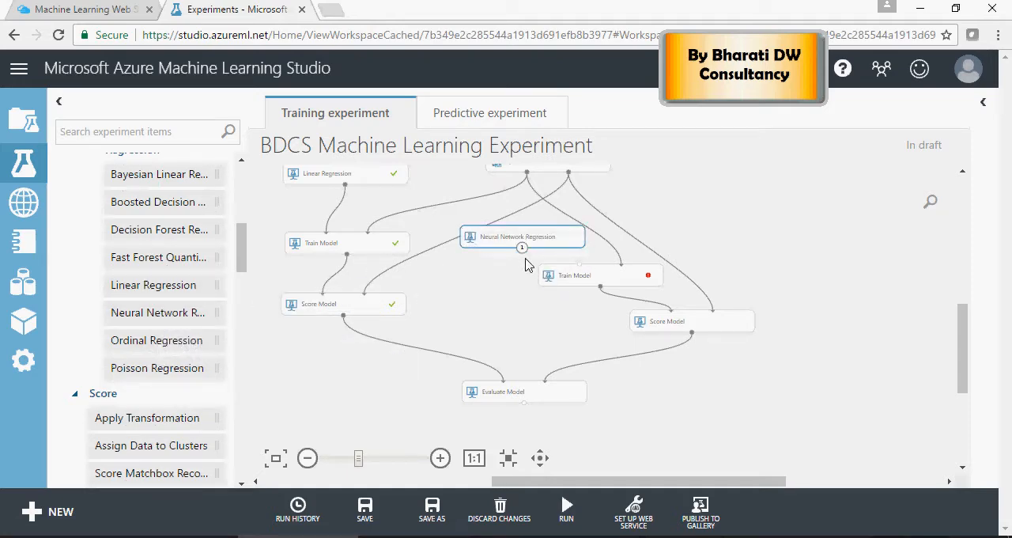
{"action": "left_click", "coordinate": [599, 275]}
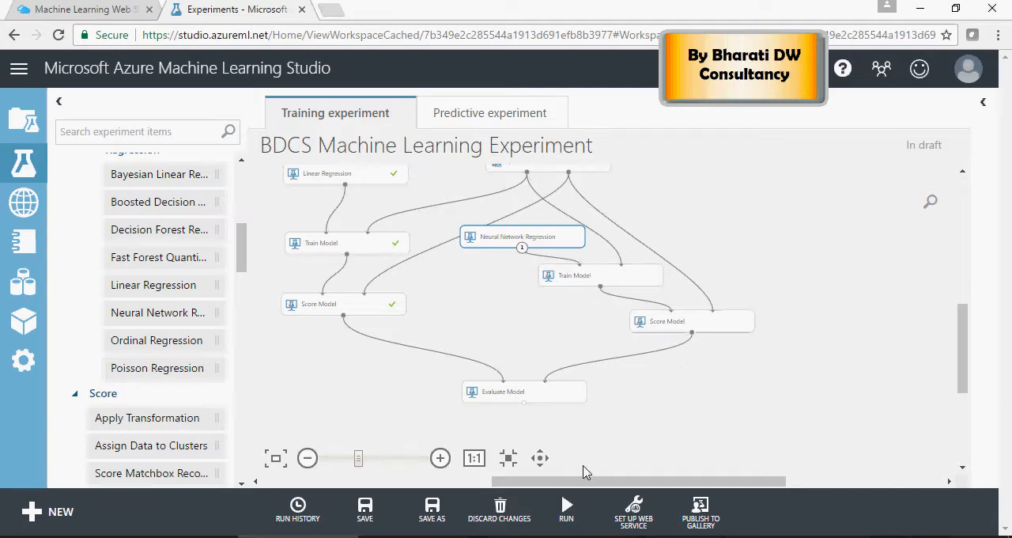
{"action": "left_click", "coordinate": [364, 509]}
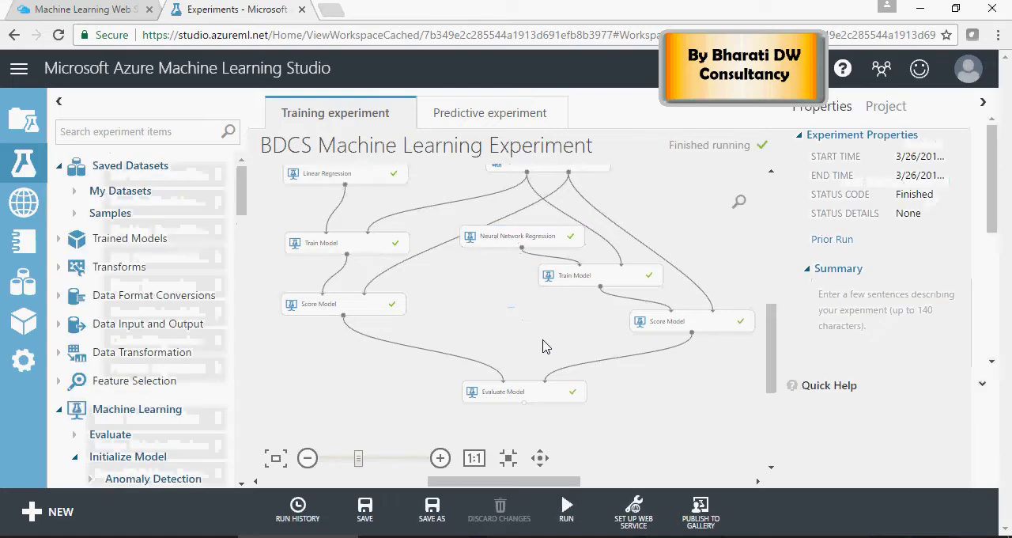
Visualize the Evaluate Model output comparing linear regression and neural network metrics.
{"action": "left_click", "coordinate": [668, 321]}
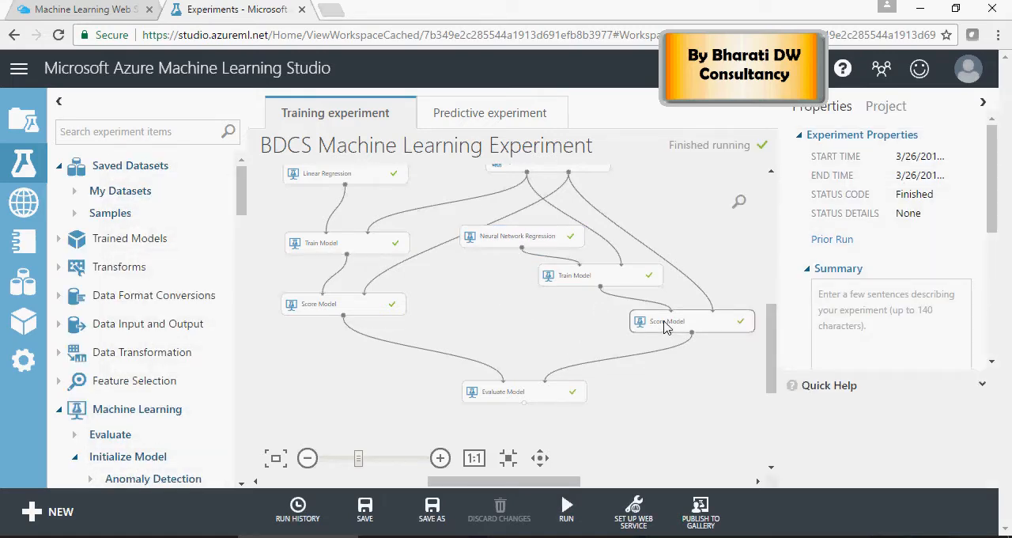
{"action": "right_click", "coordinate": [668, 321]}
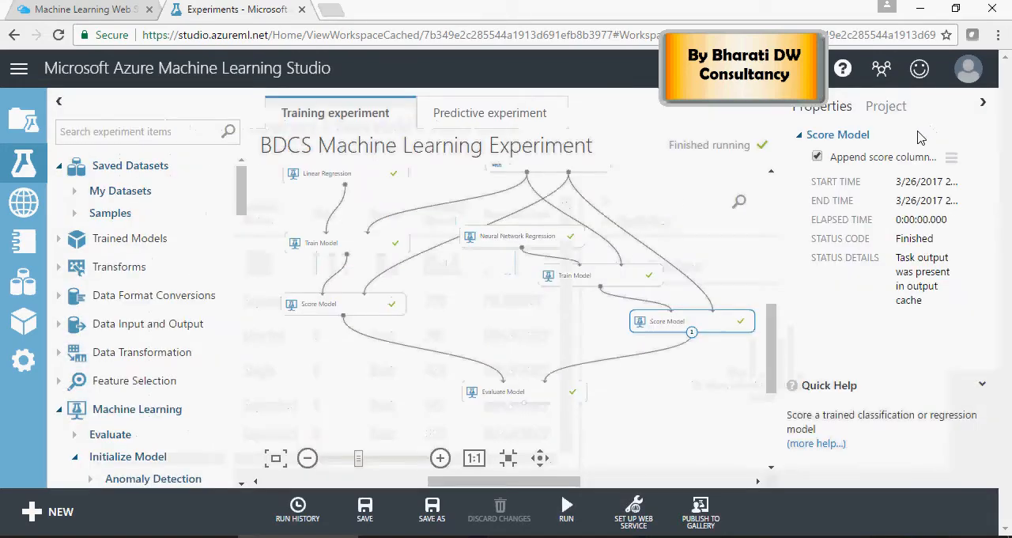
{"action": "right_click", "coordinate": [503, 392]}
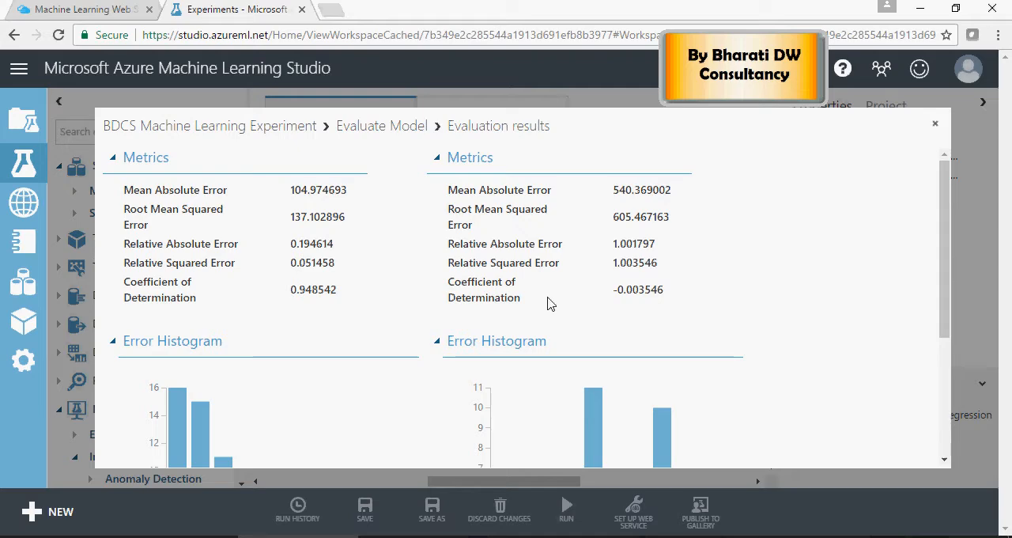
{"action": "mouse_move", "coordinate": [293, 250]}
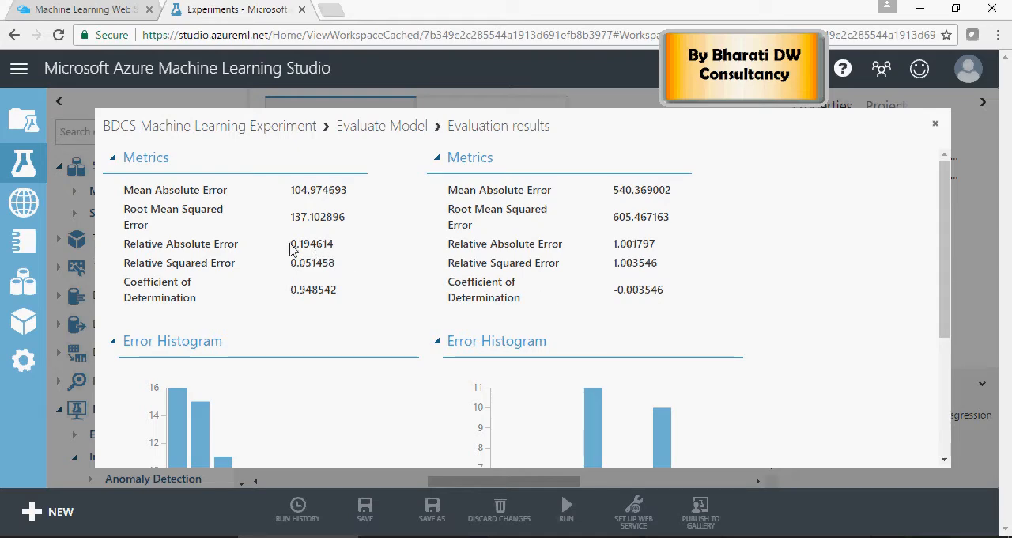
Compare coefficients of determination 0.948542 versus -0.003546, then close the evaluation results.
{"action": "double_click", "coordinate": [311, 243]}
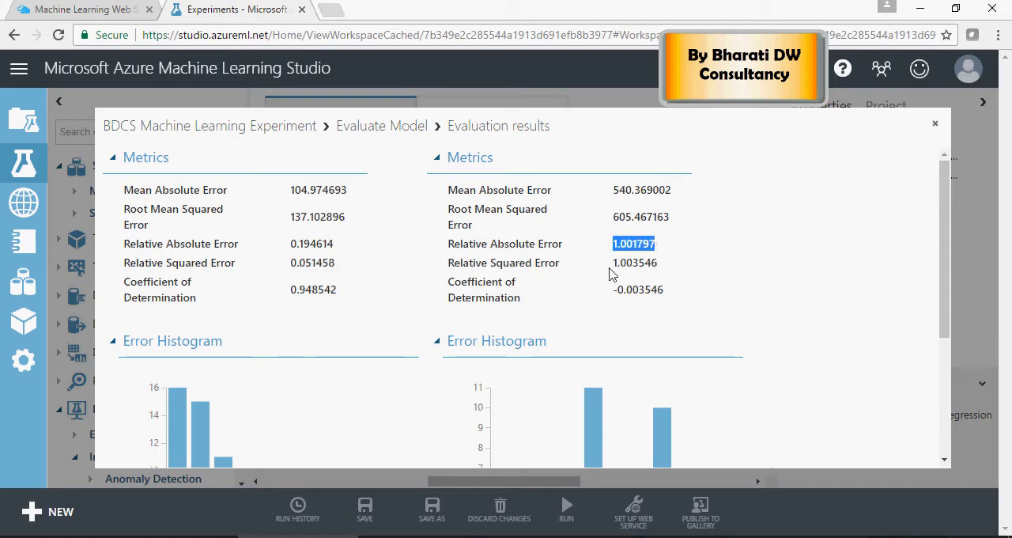
{"action": "double_click", "coordinate": [313, 290]}
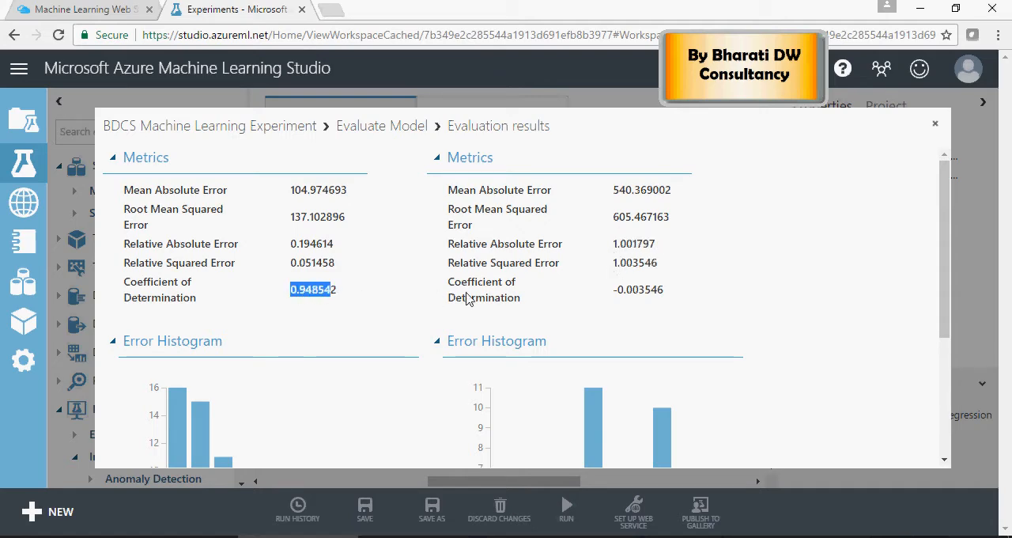
{"action": "left_click", "coordinate": [639, 288]}
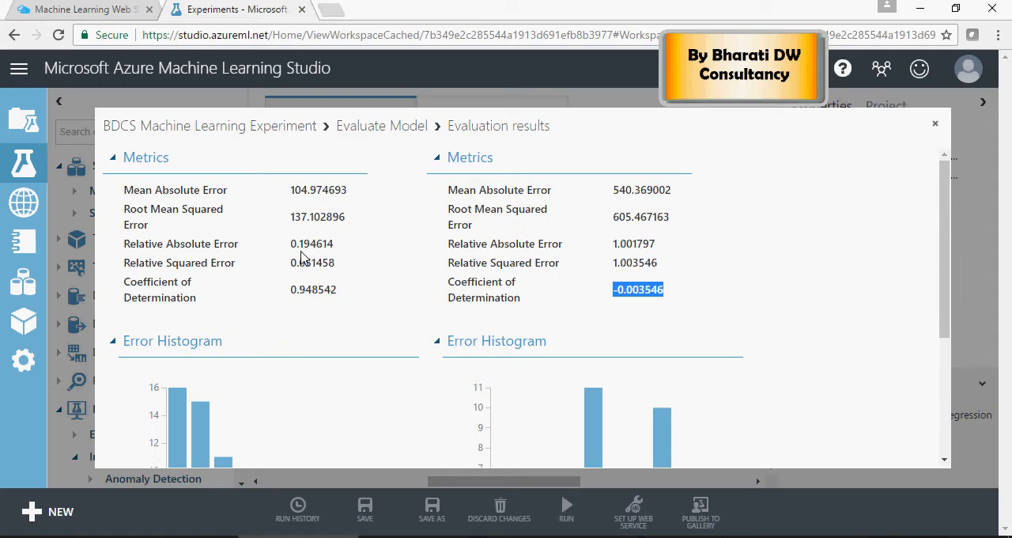
{"action": "mouse_move", "coordinate": [434, 263]}
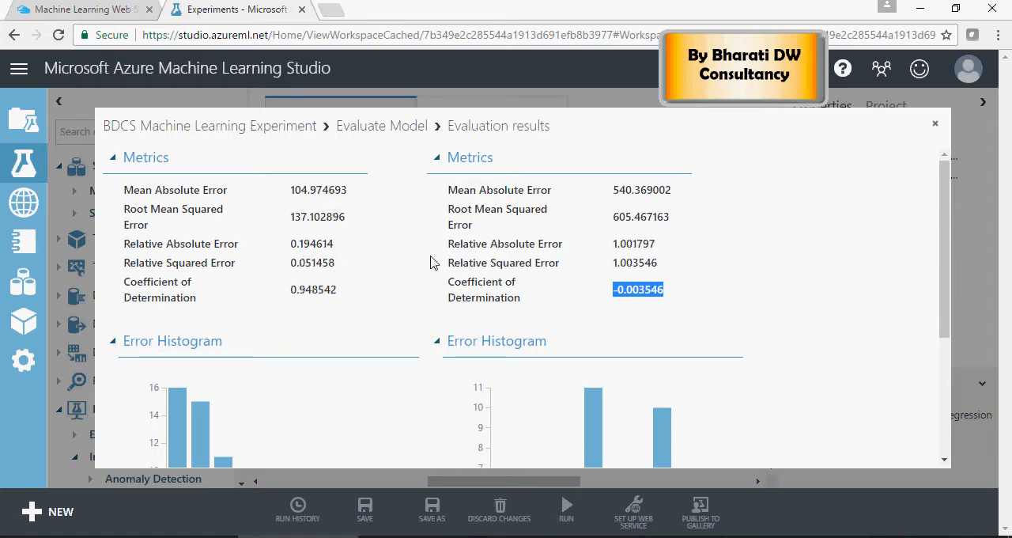
{"action": "mouse_move", "coordinate": [550, 246]}
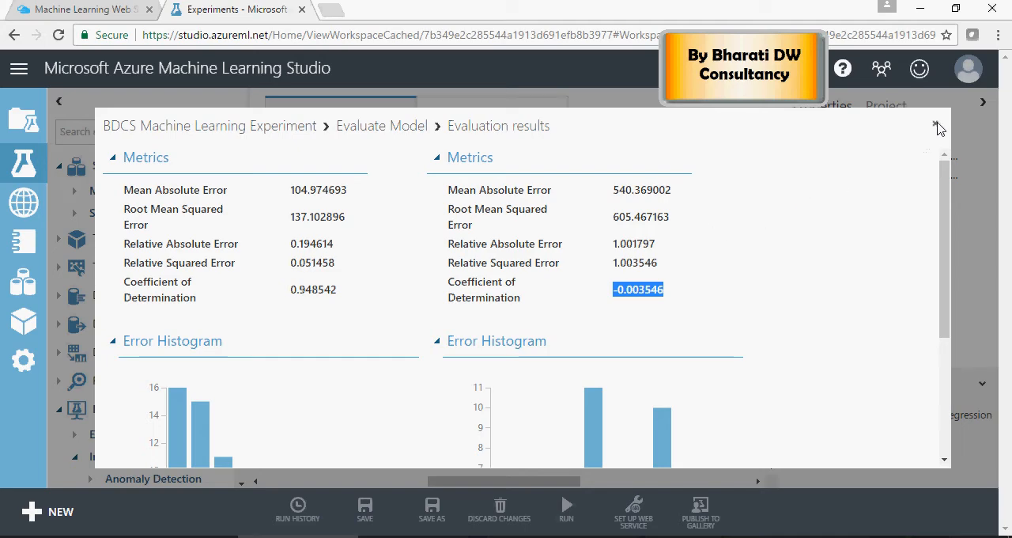
{"action": "left_click", "coordinate": [940, 126]}
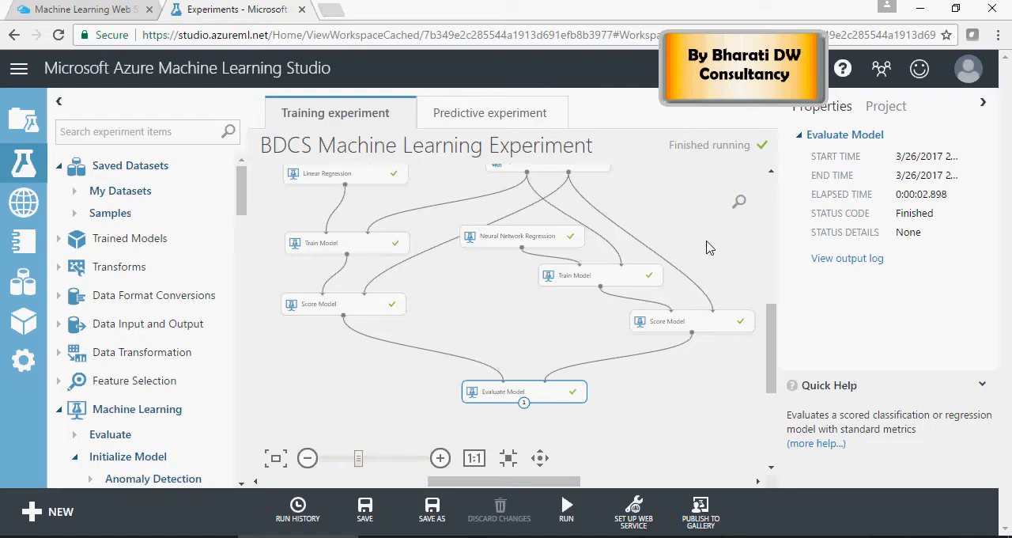
Replace Neural Network Regression with Poisson Regression and rerun the experiment.
{"action": "left_click", "coordinate": [984, 101]}
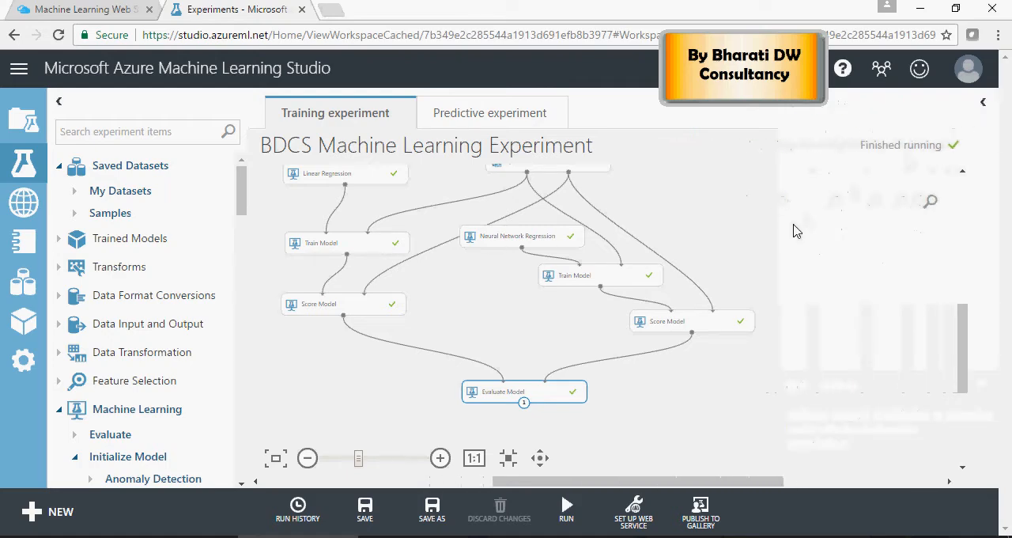
{"action": "left_click", "coordinate": [522, 236]}
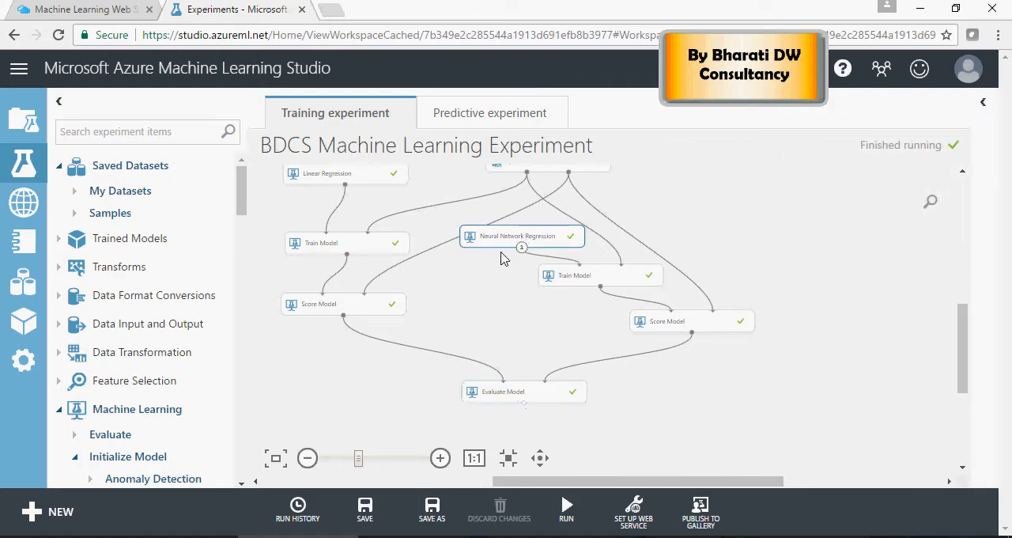
{"action": "scroll", "scroll_direction": "down", "scroll_amount": 3}
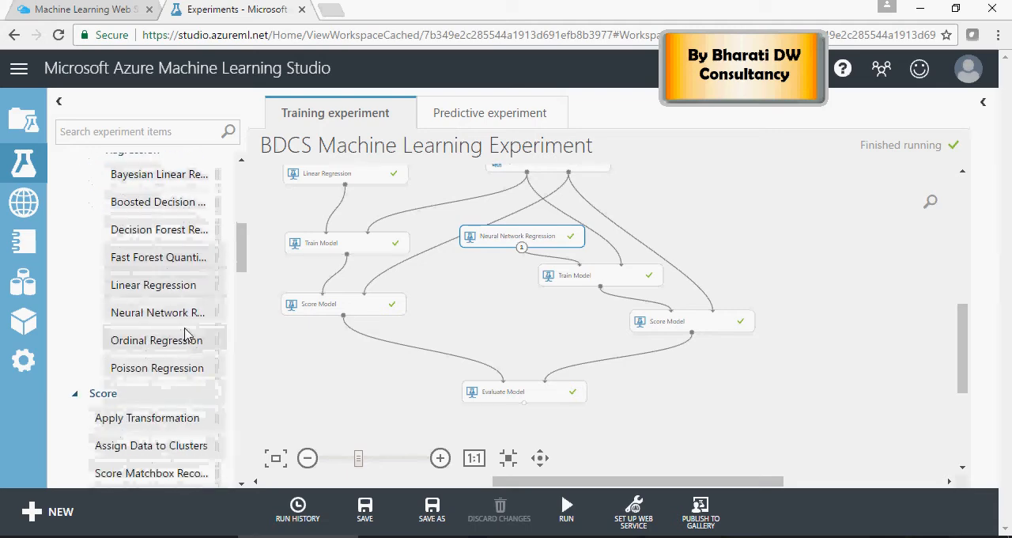
{"action": "mouse_move", "coordinate": [497, 245]}
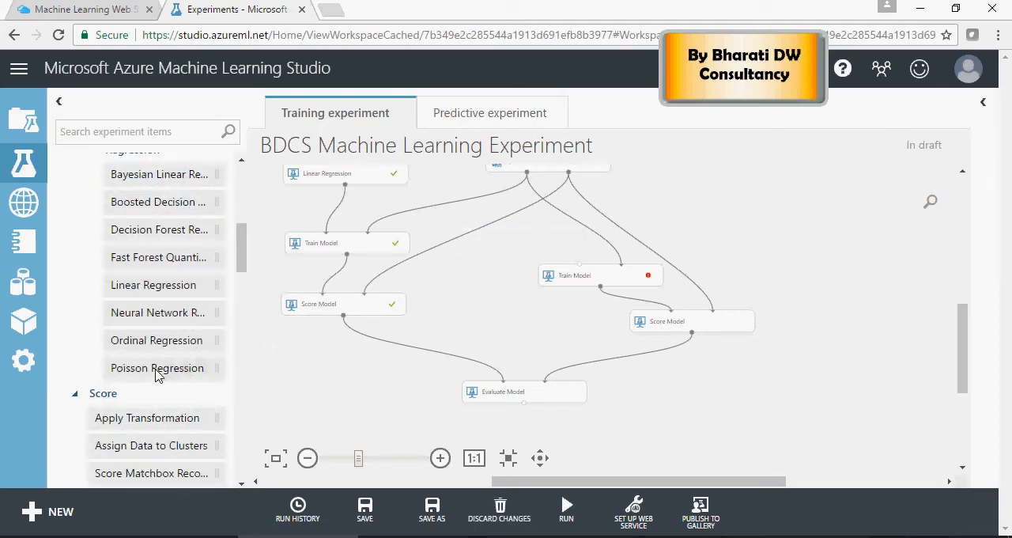
{"action": "left_click_drag", "start_coordinate": [157, 367], "coordinate": [530, 232]}
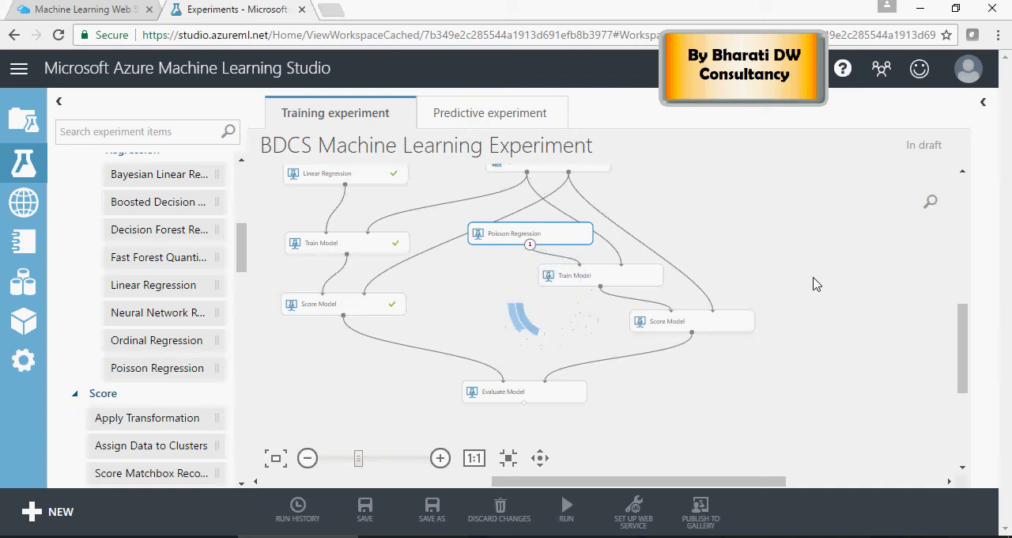
{"action": "left_click", "coordinate": [567, 509]}
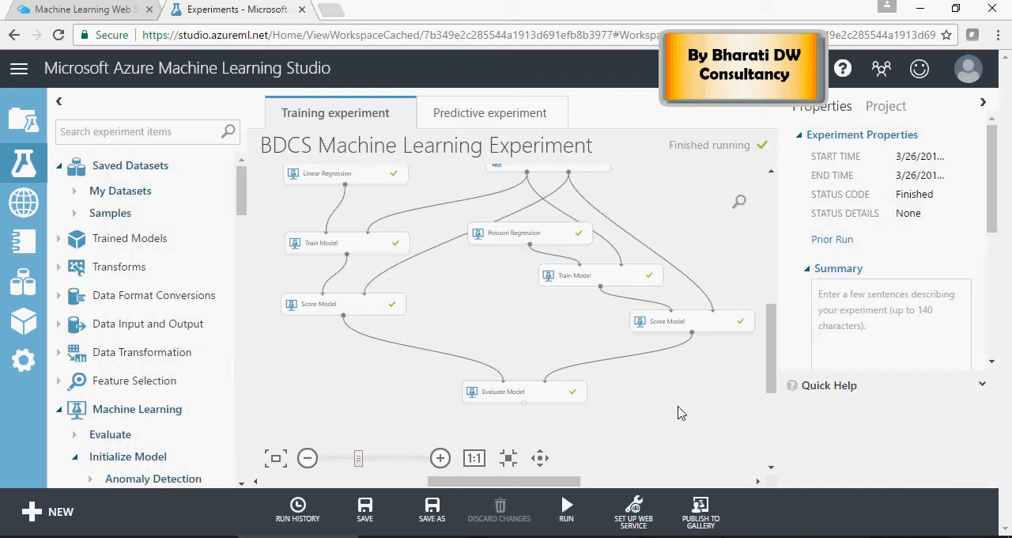
{"action": "right_click", "coordinate": [668, 320]}
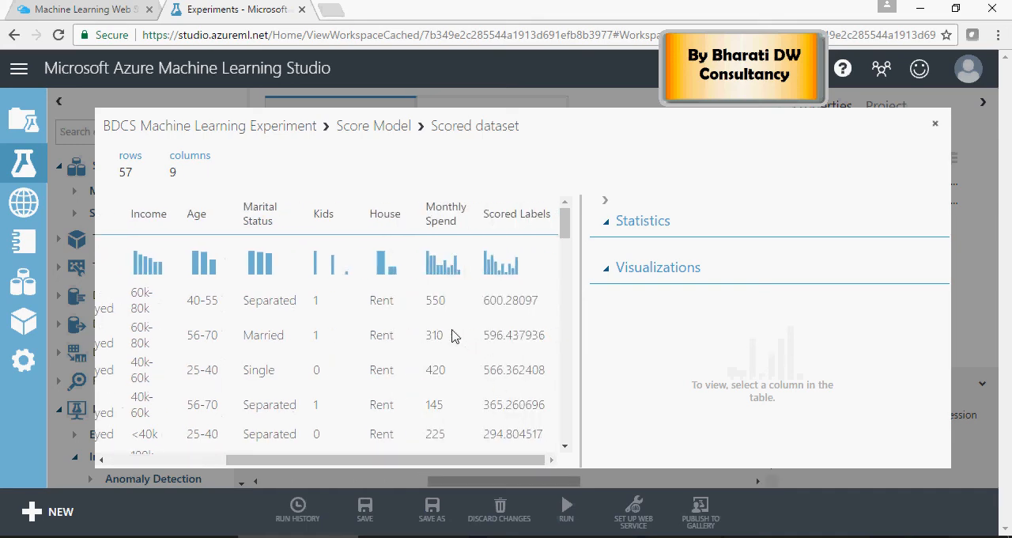
{"action": "mouse_move", "coordinate": [494, 347]}
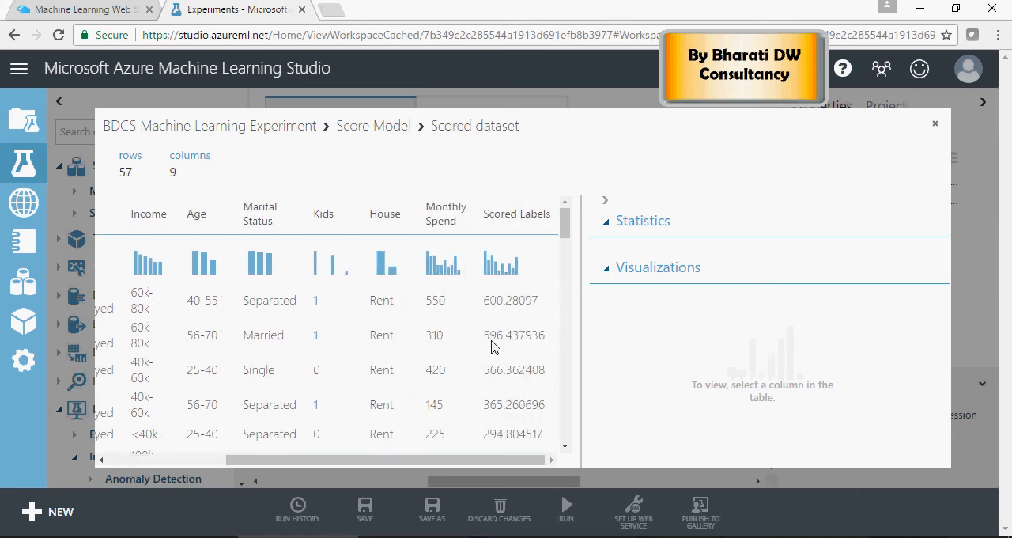
{"action": "mouse_move", "coordinate": [933, 155]}
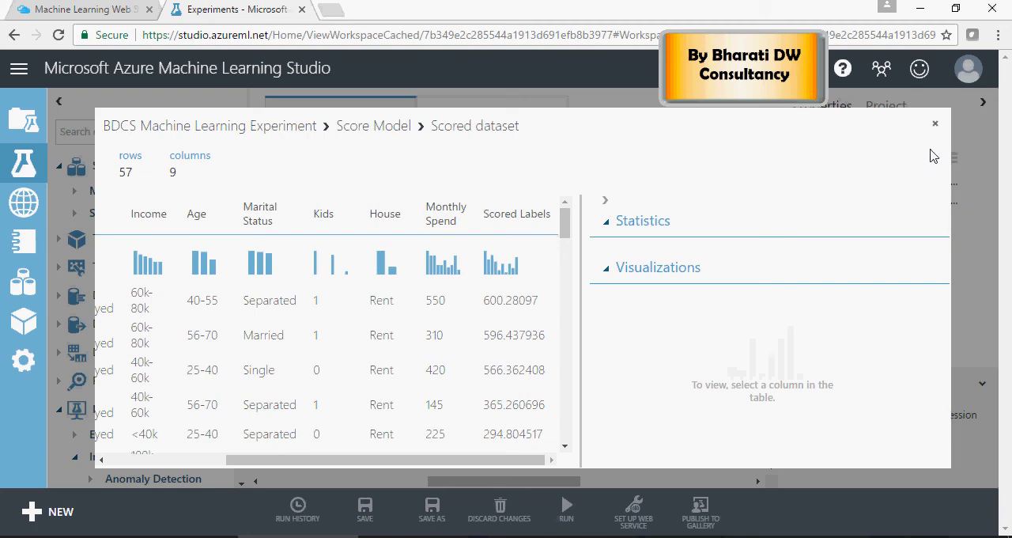
{"action": "left_click", "coordinate": [936, 124]}
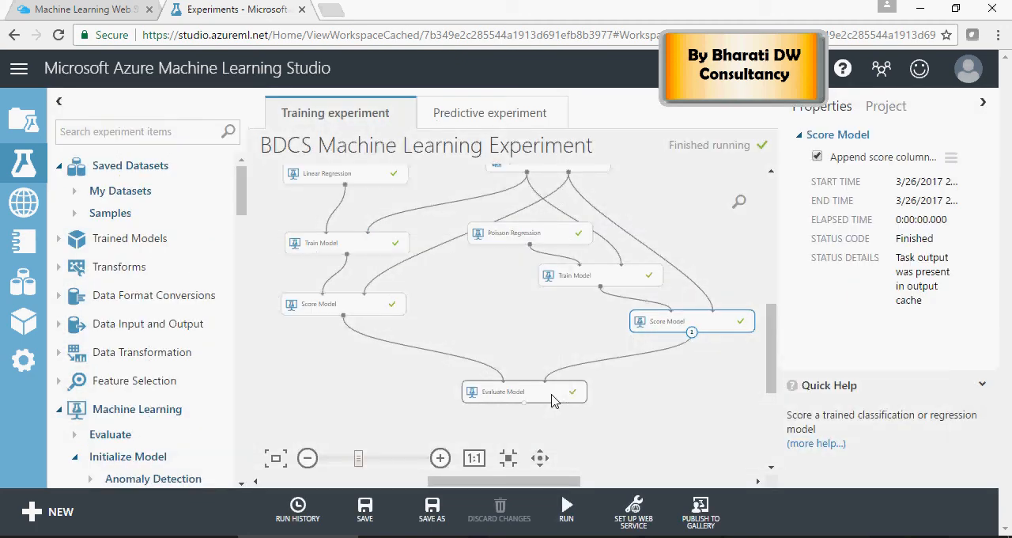
{"action": "left_click", "coordinate": [525, 392]}
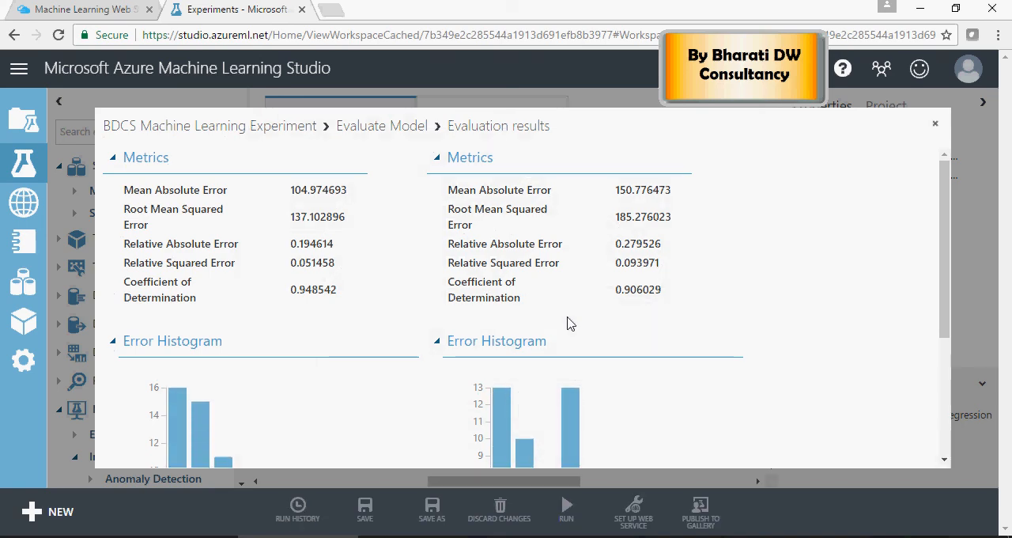
{"action": "double_click", "coordinate": [626, 288]}
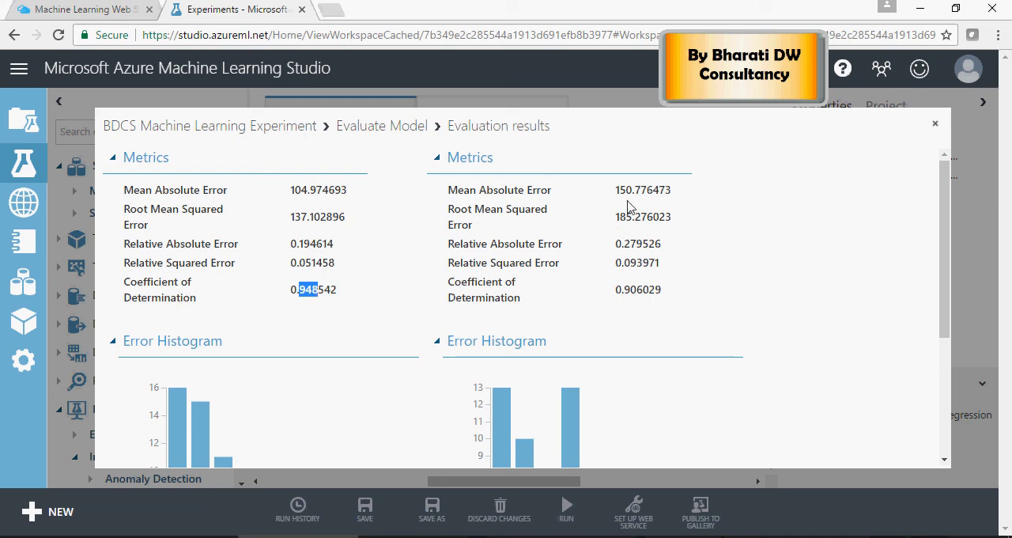
{"action": "mouse_move", "coordinate": [303, 203]}
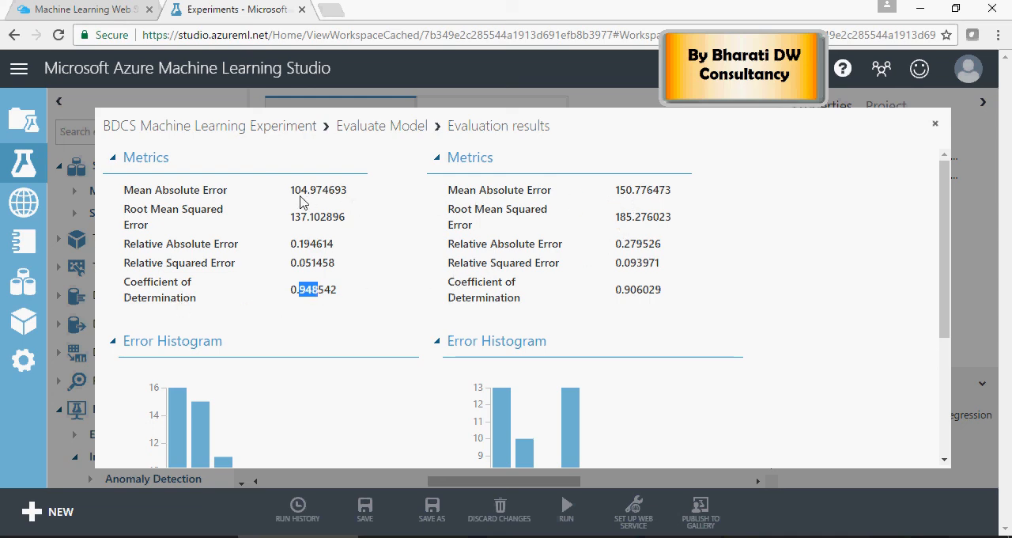
{"action": "mouse_move", "coordinate": [583, 207]}
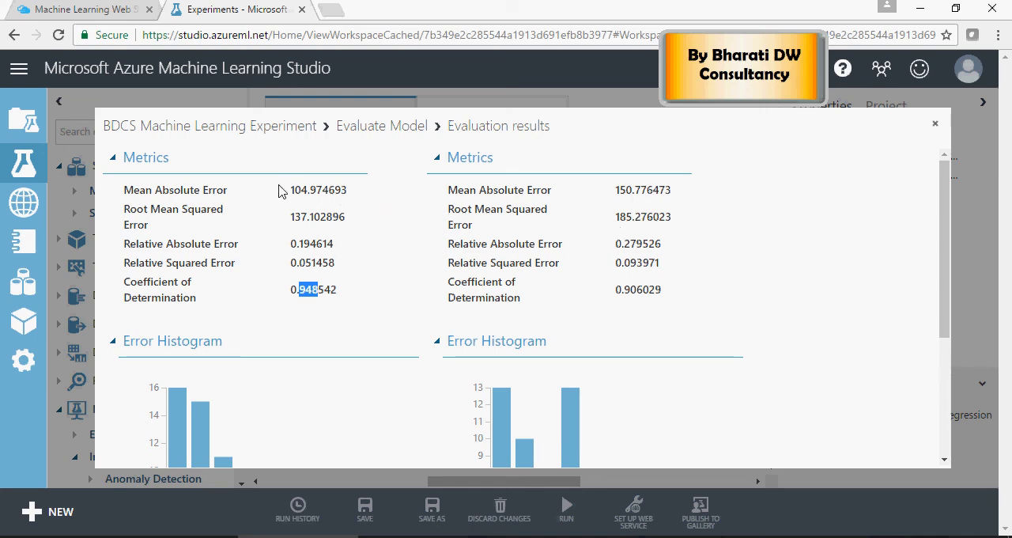
{"action": "mouse_move", "coordinate": [307, 204]}
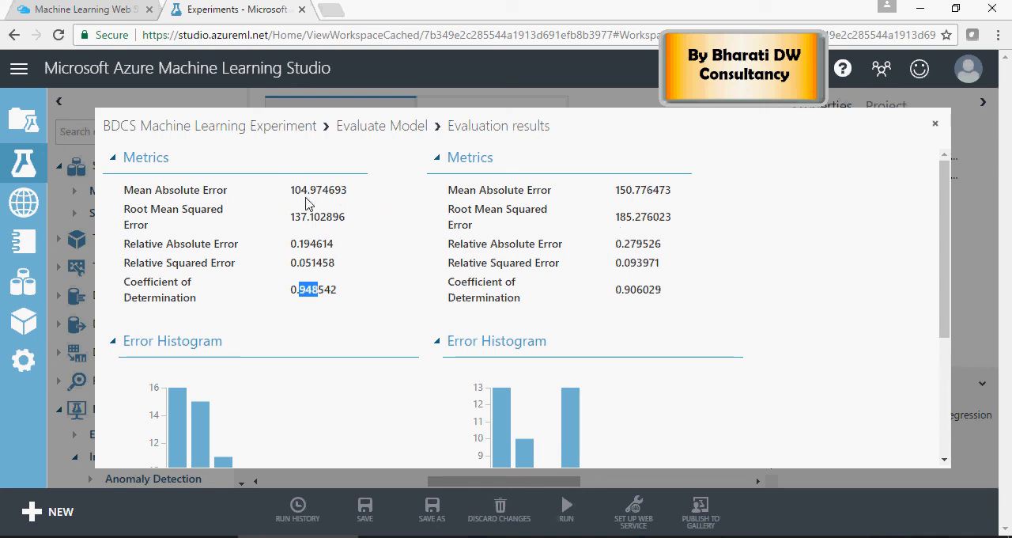
{"action": "mouse_move", "coordinate": [775, 189]}
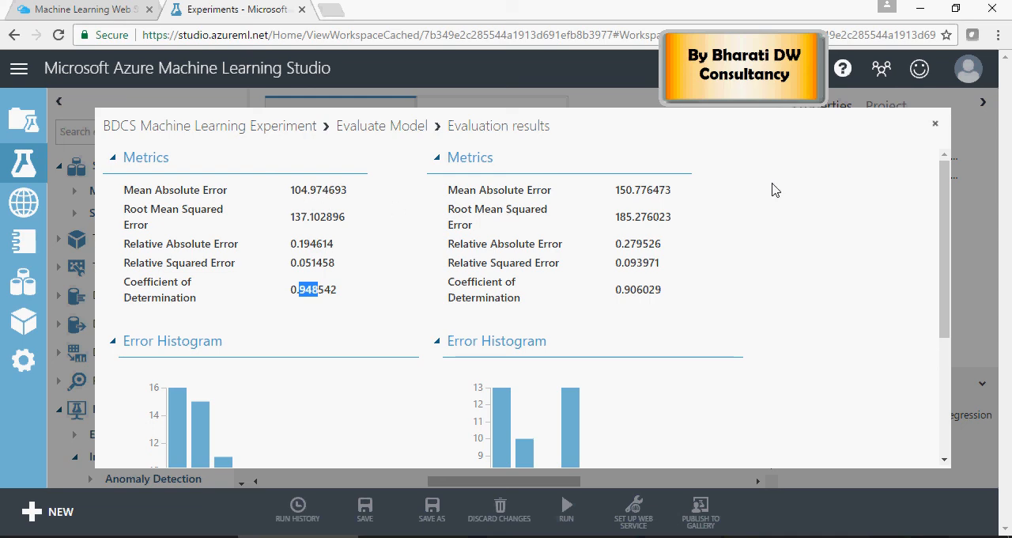
{"action": "left_click", "coordinate": [936, 123]}
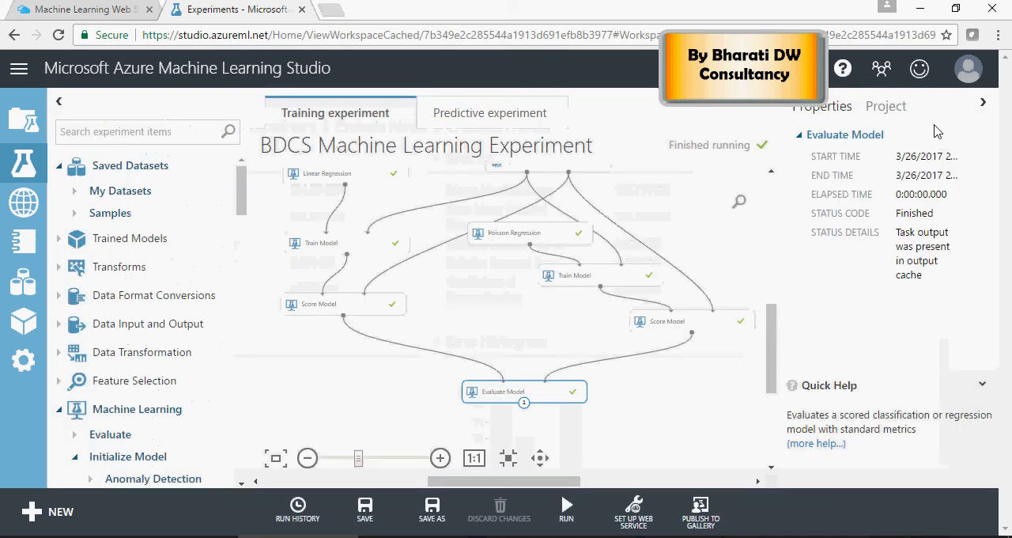